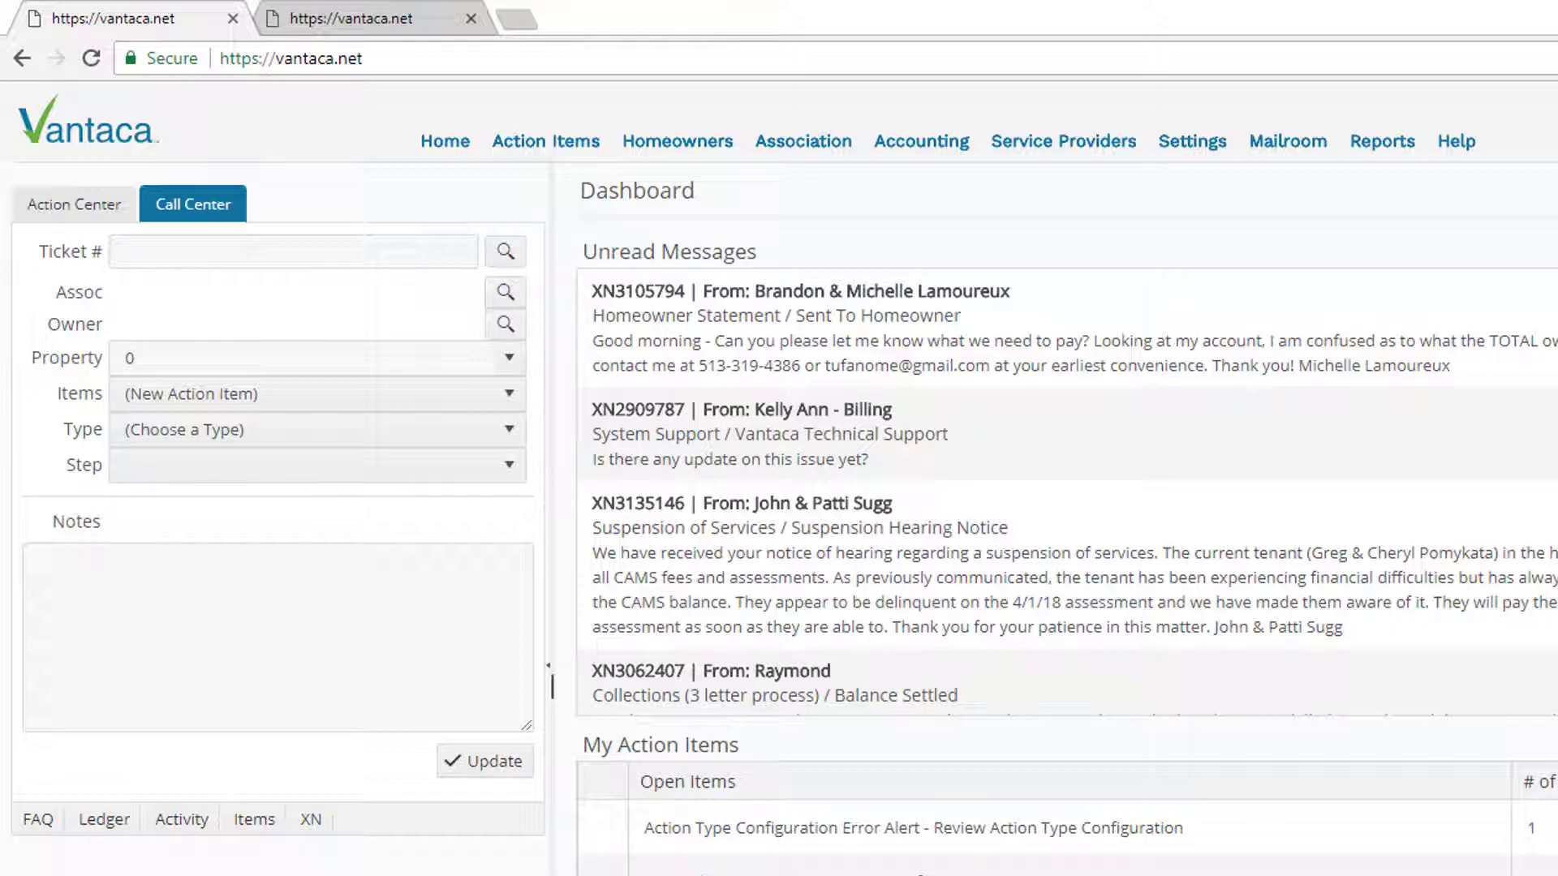
click(293, 250)
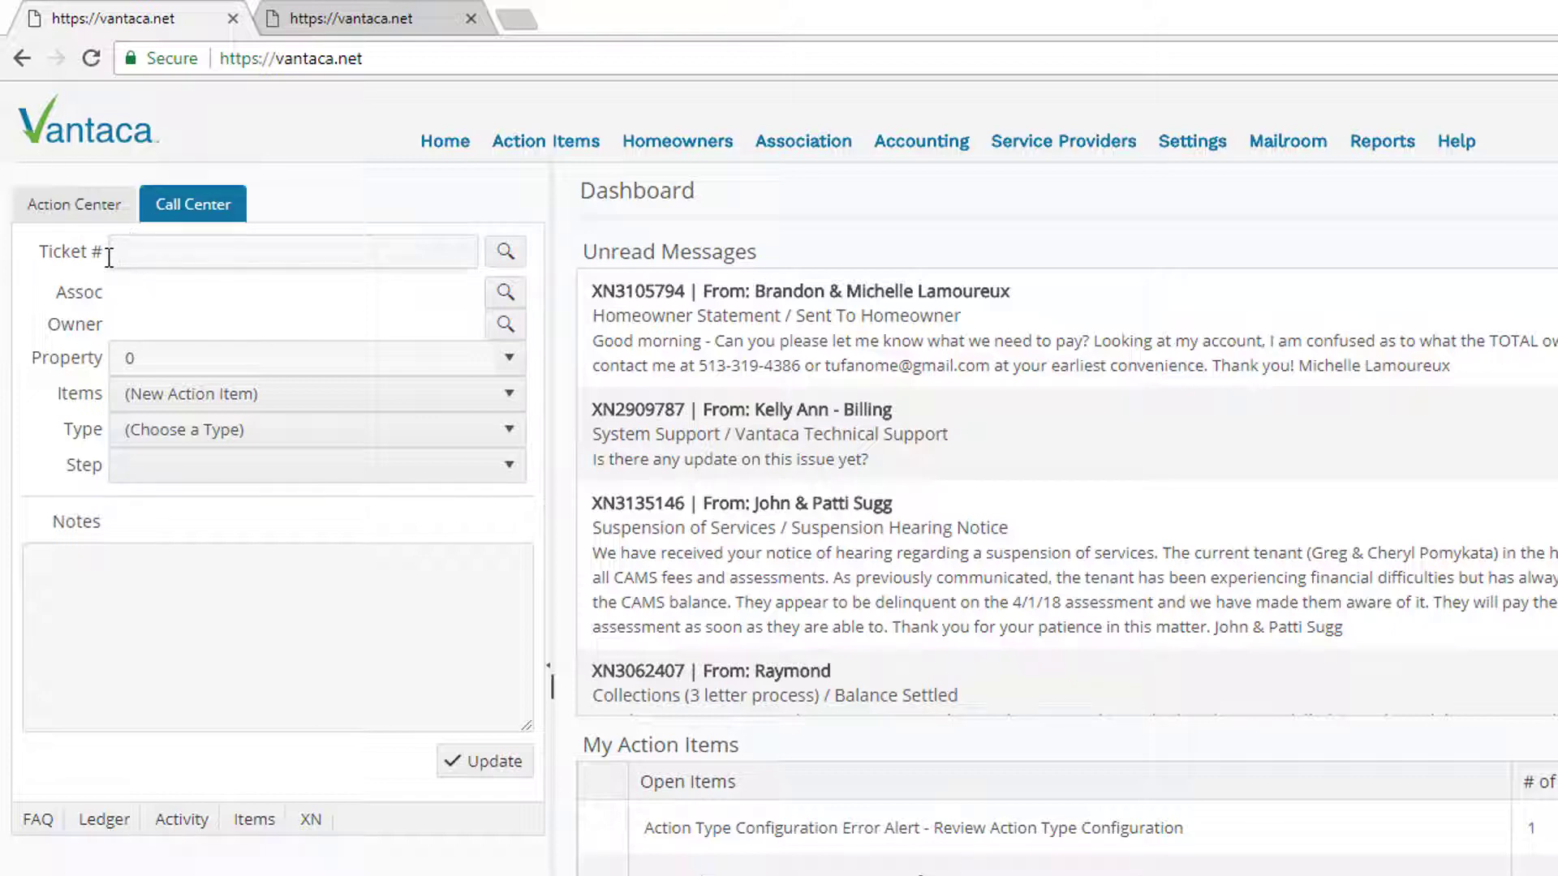
text(317)
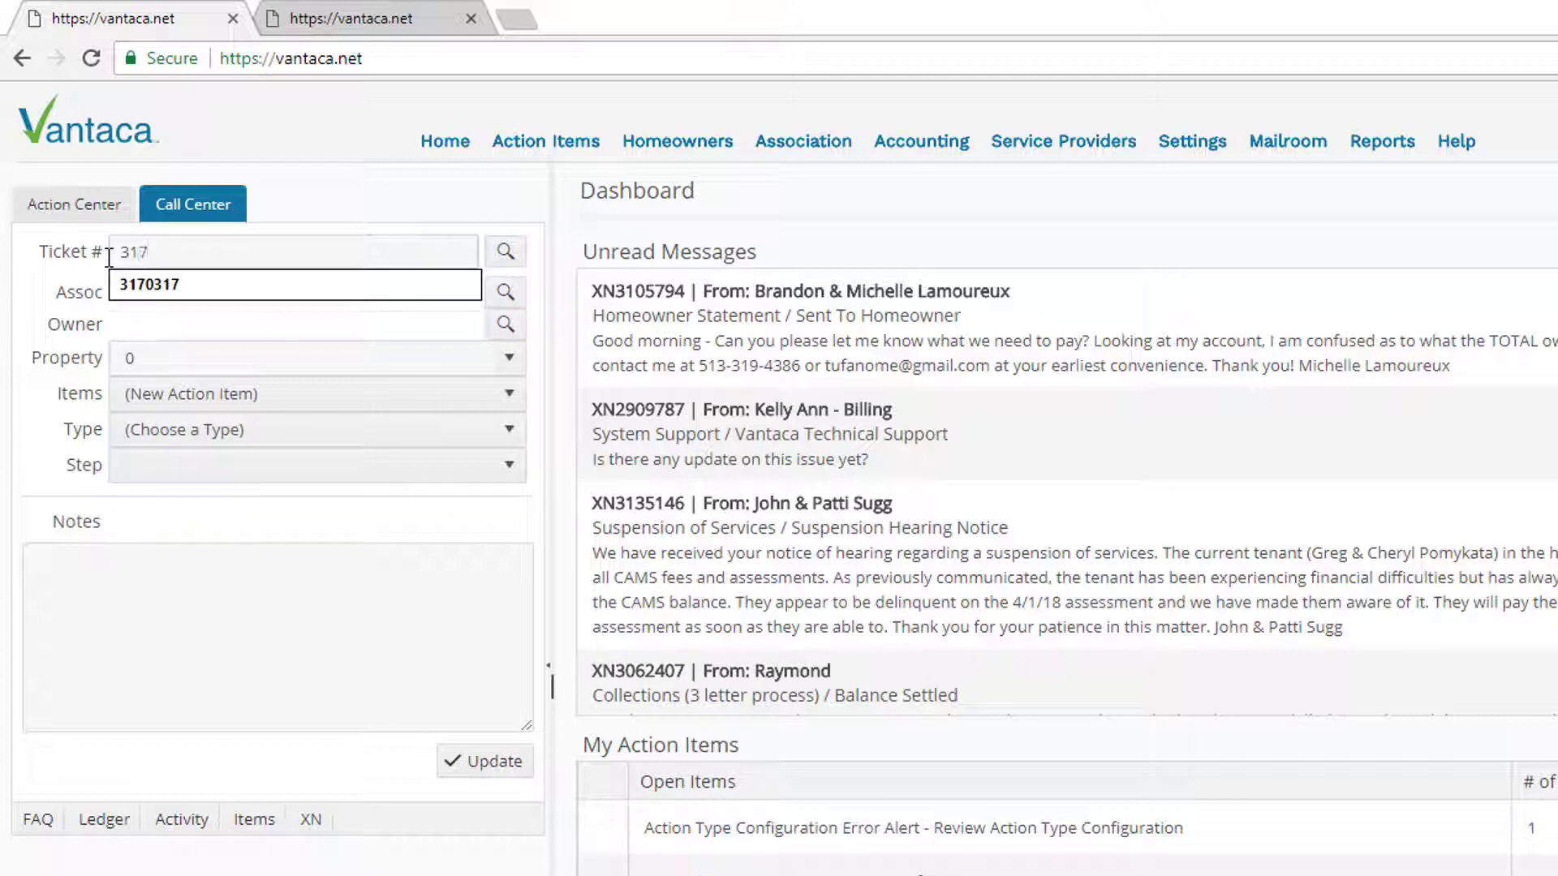
click(293, 285)
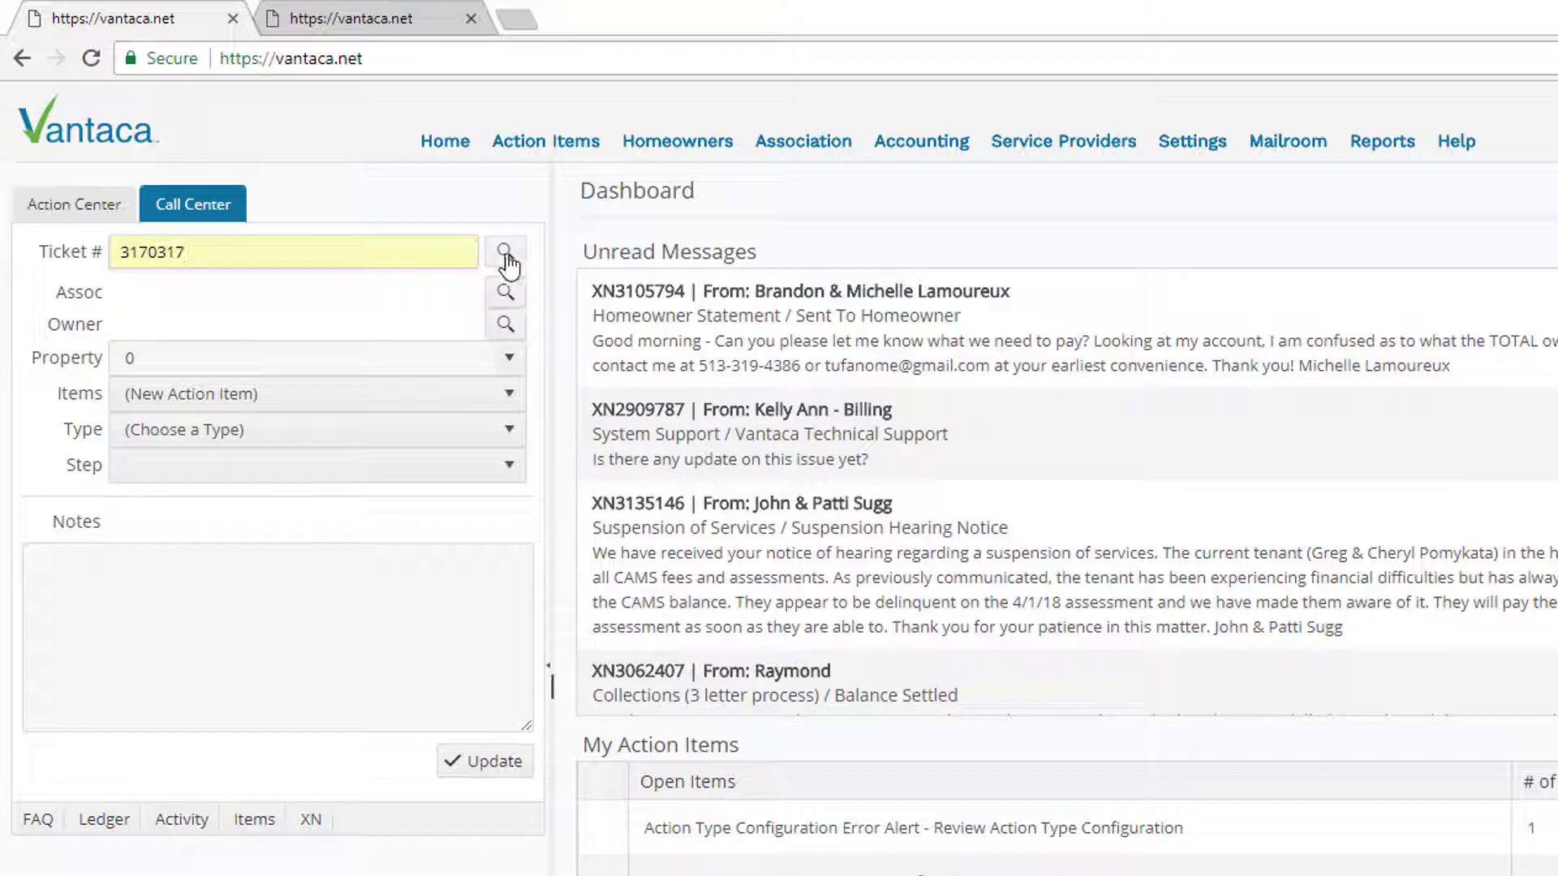
click(506, 250)
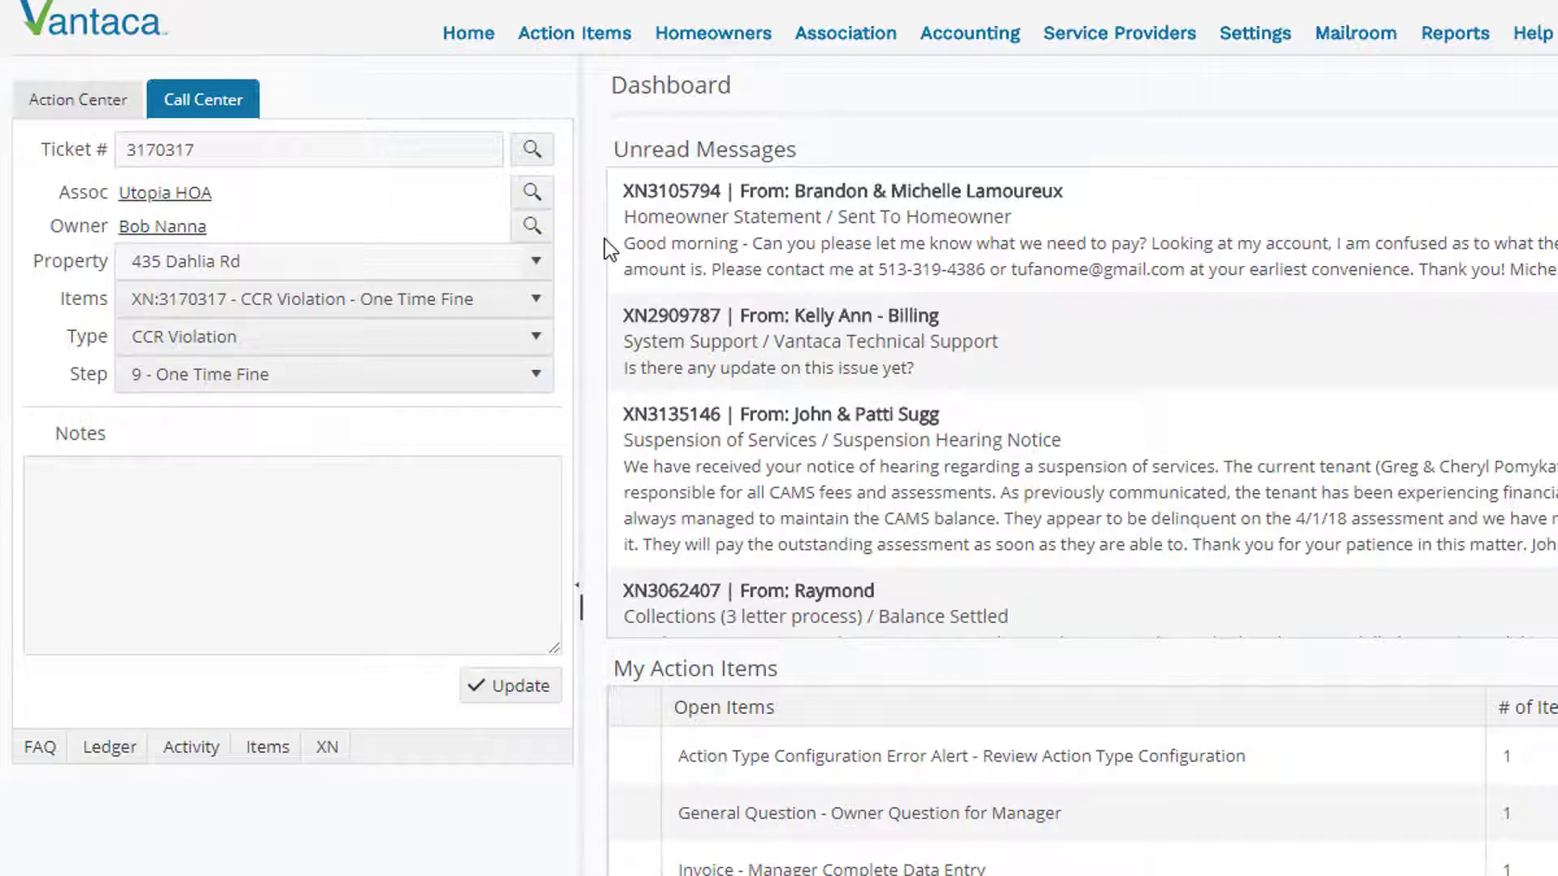
mouse_move(276, 209)
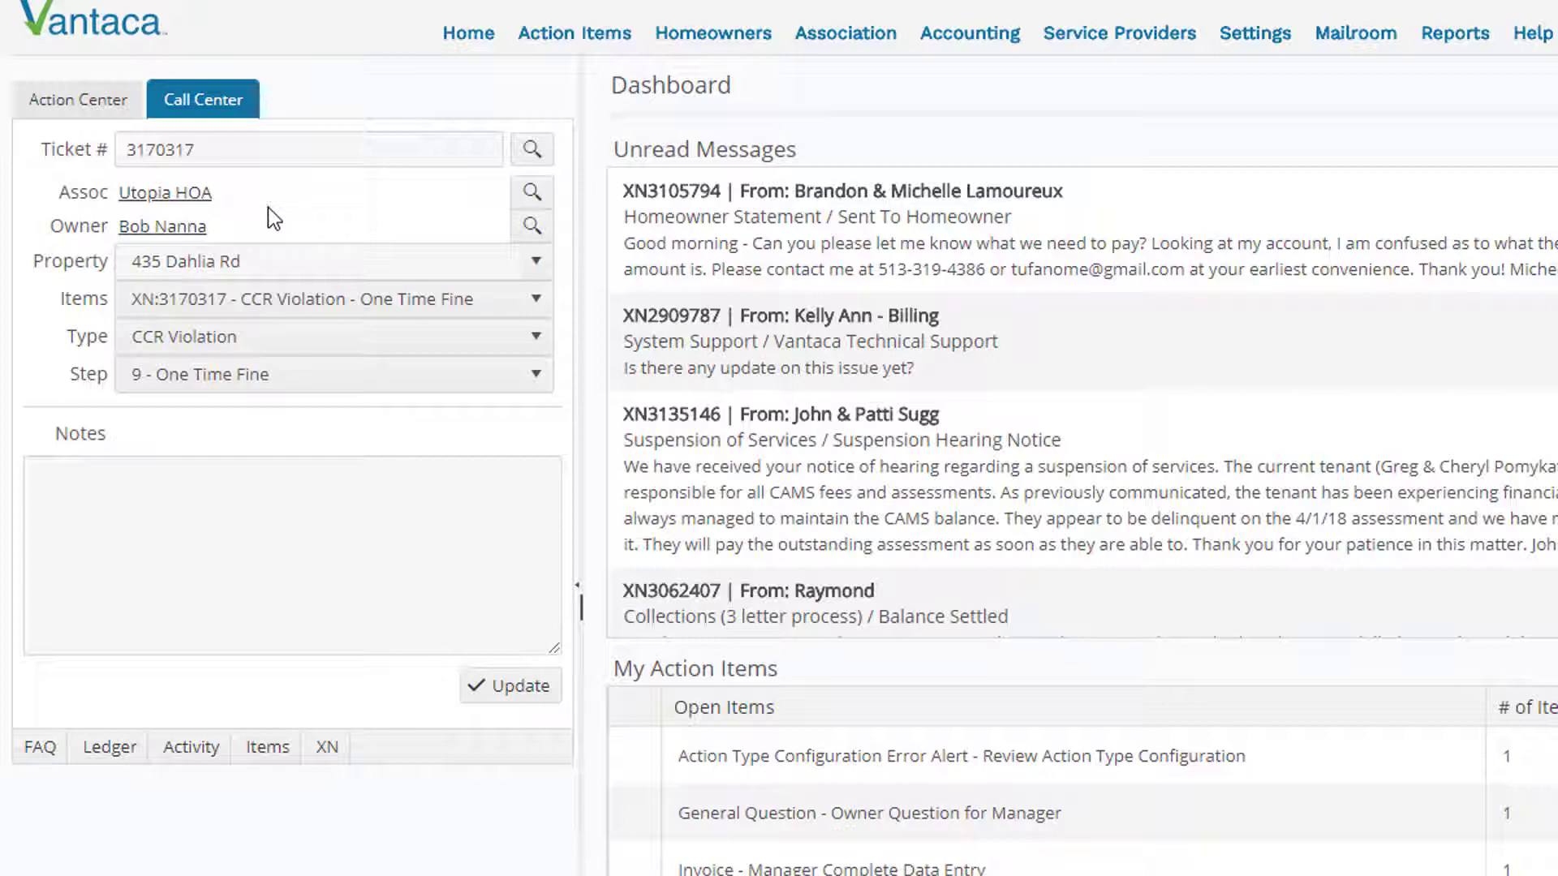
mouse_move(276, 230)
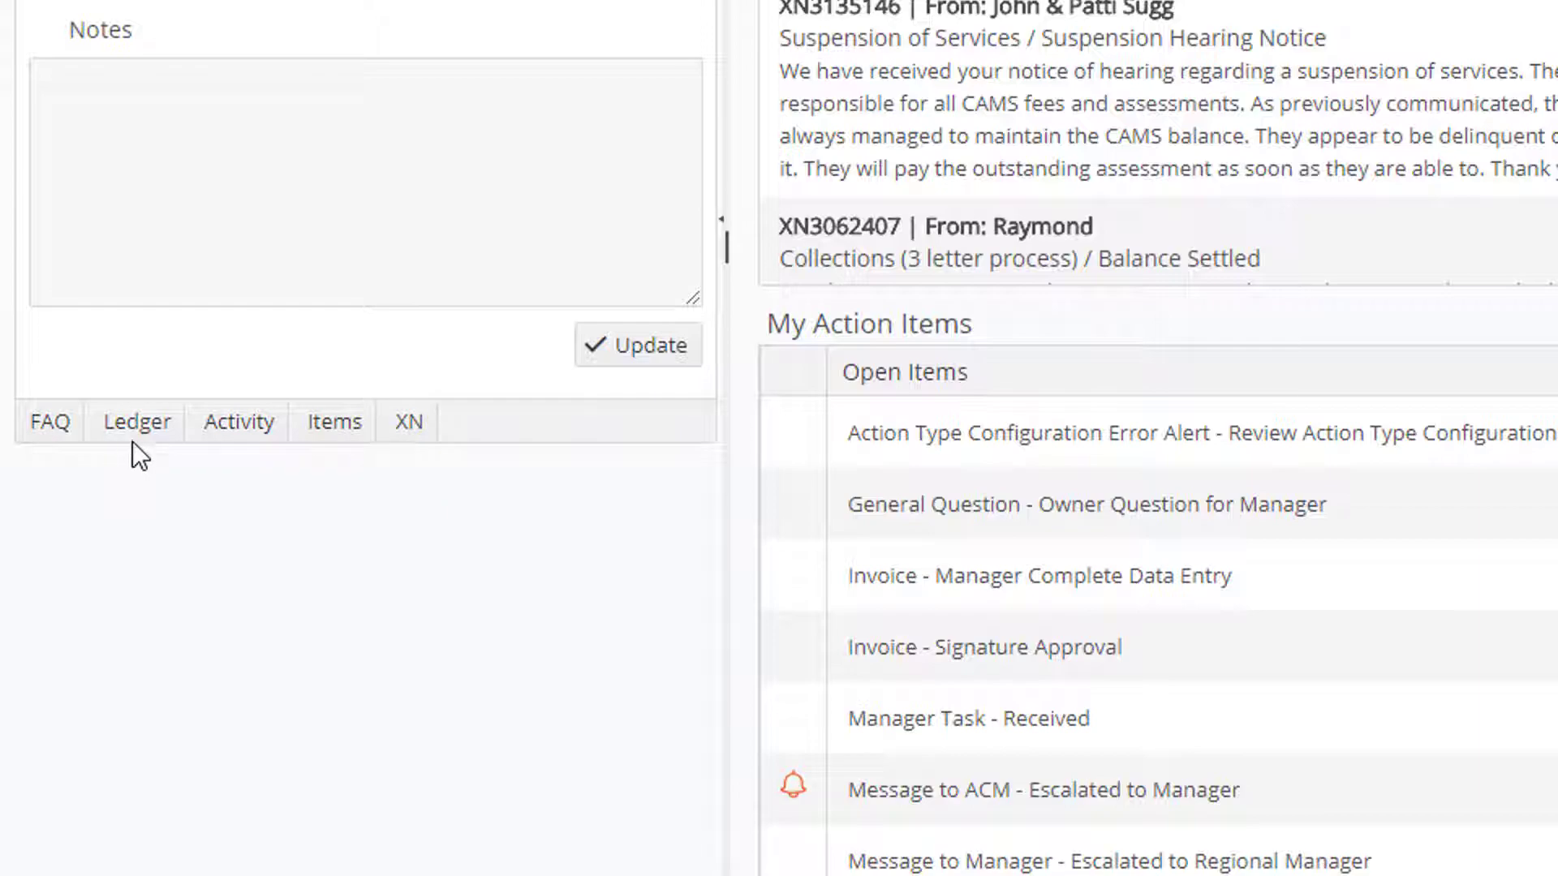
scroll(up, 3)
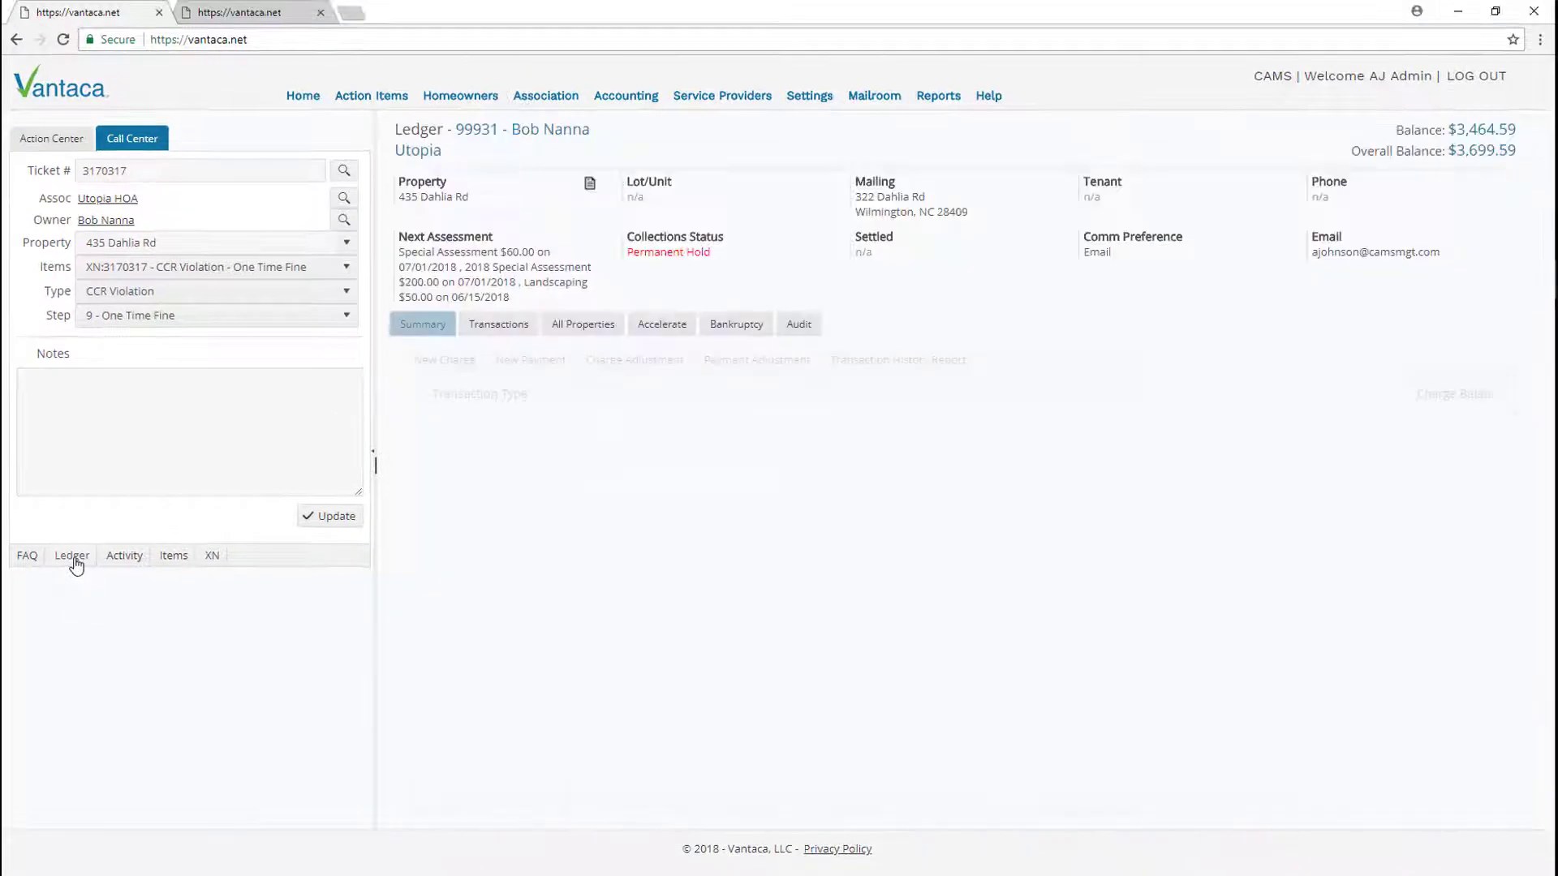
click(422, 325)
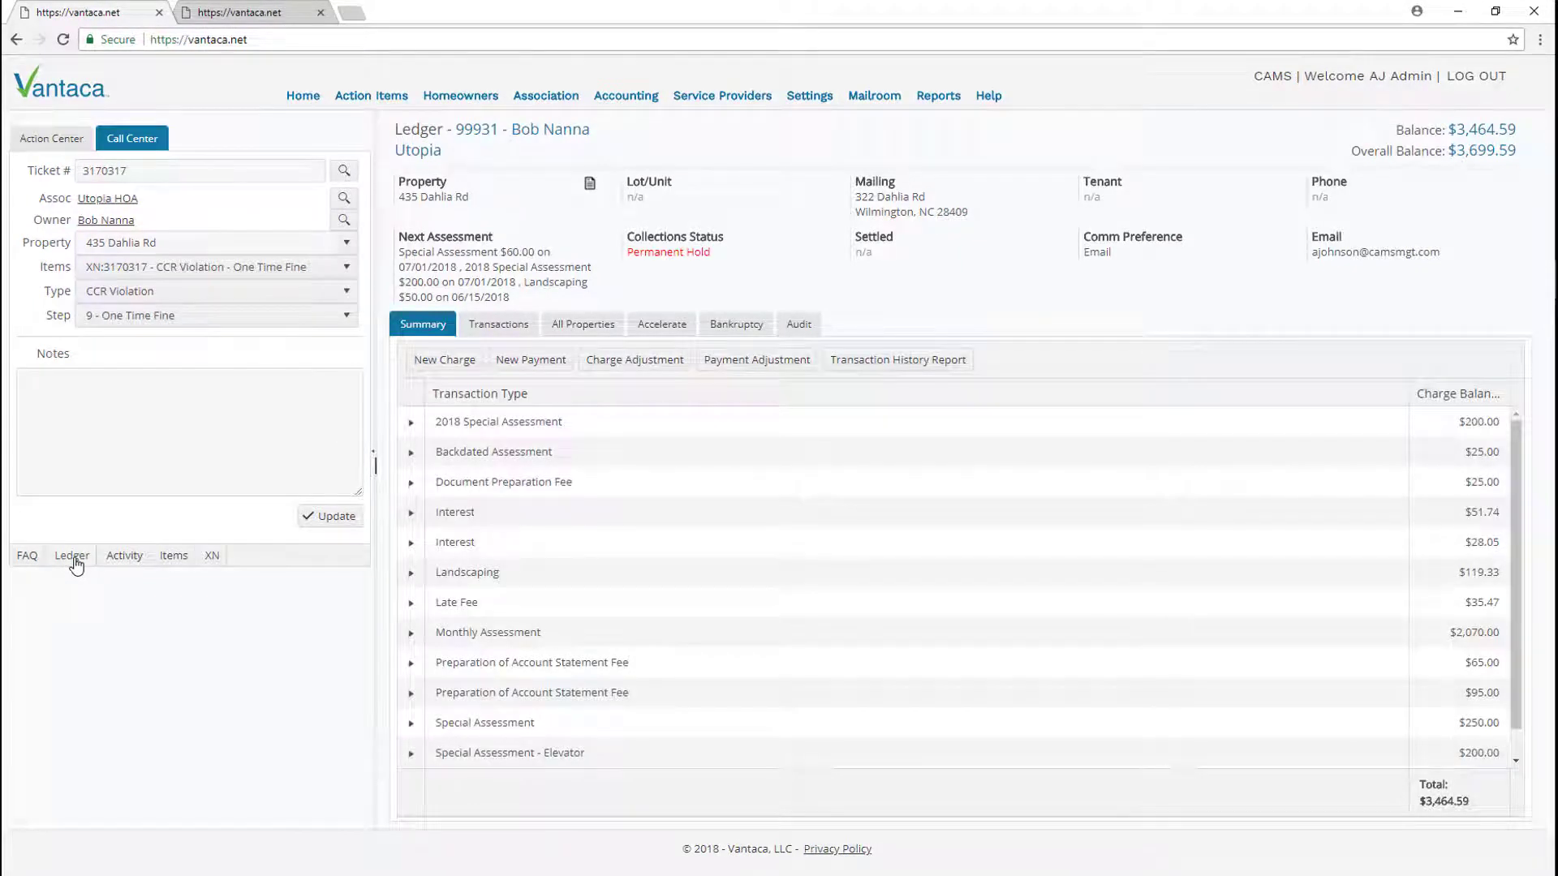
mouse_move(114, 567)
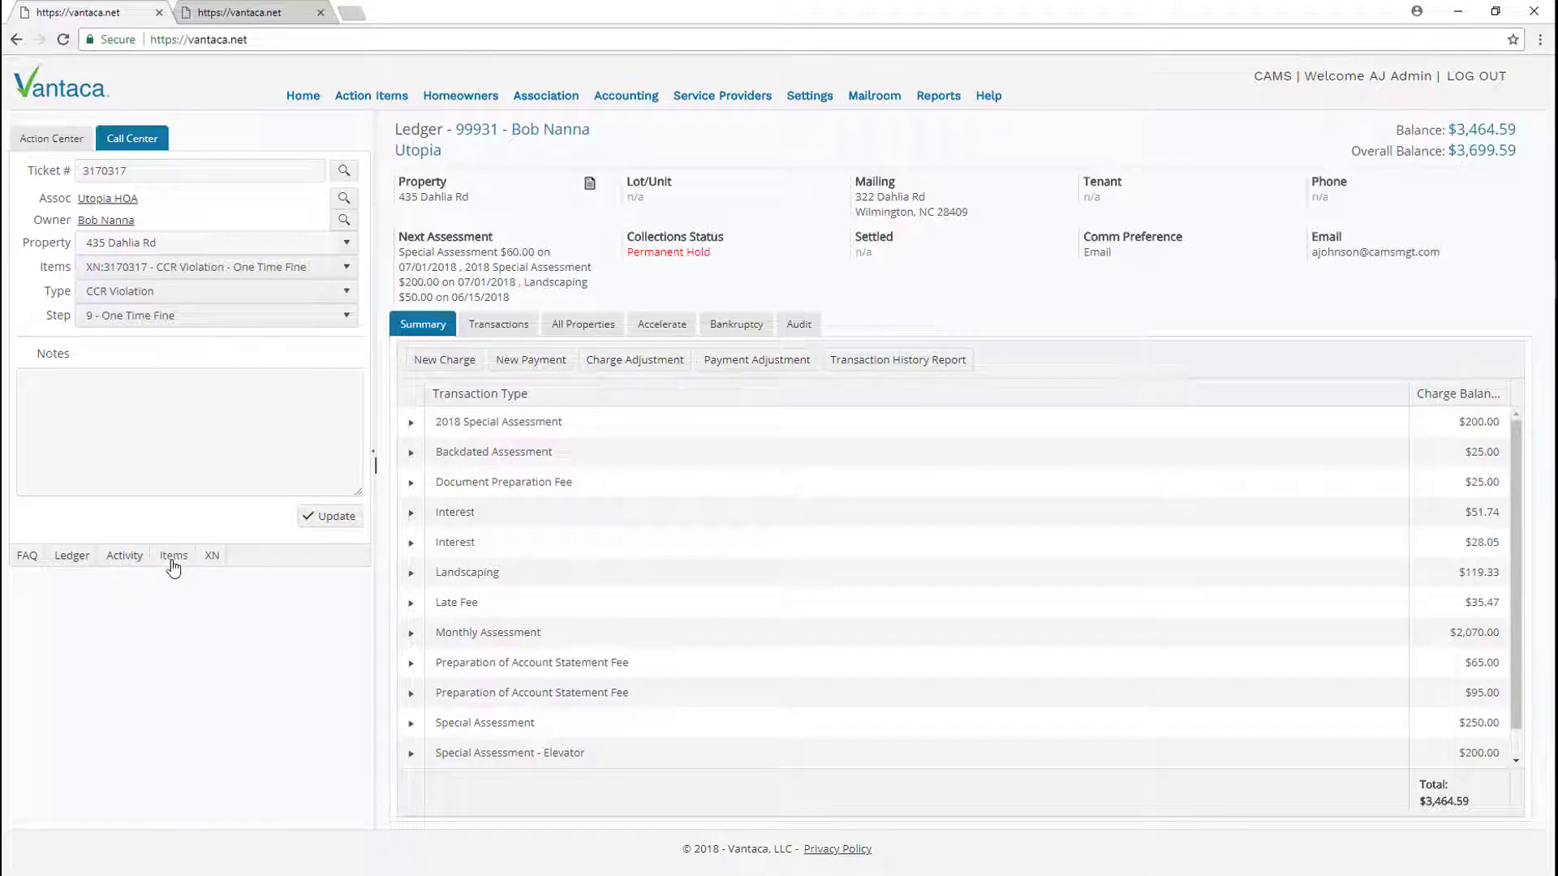
click(211, 555)
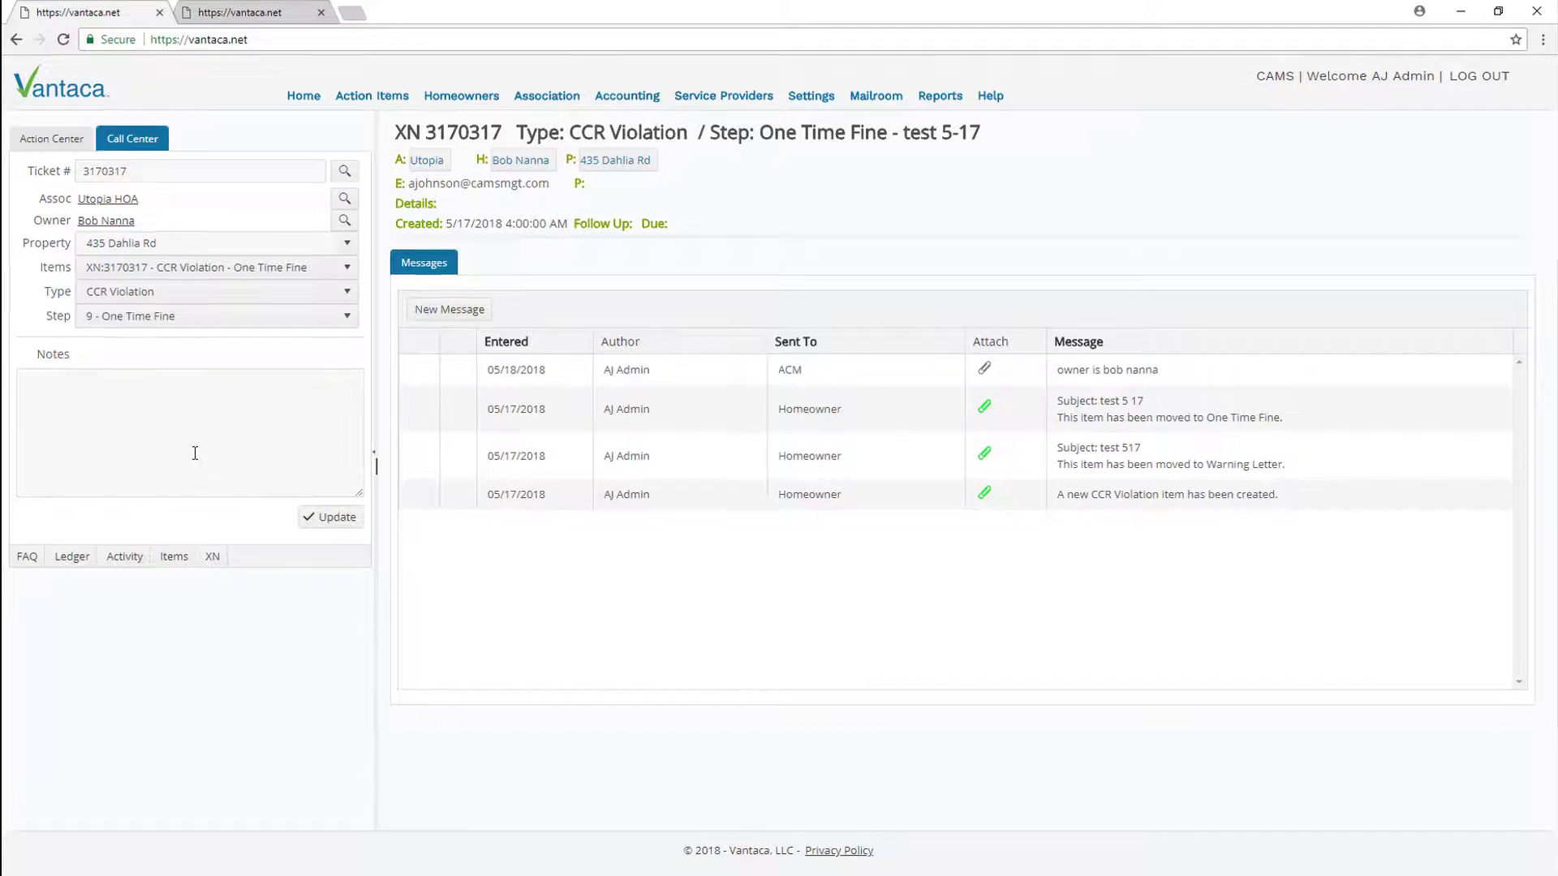
- Browse the Utopia association's board and committee roles, then return to the dashboard
key(ctrl+plus)
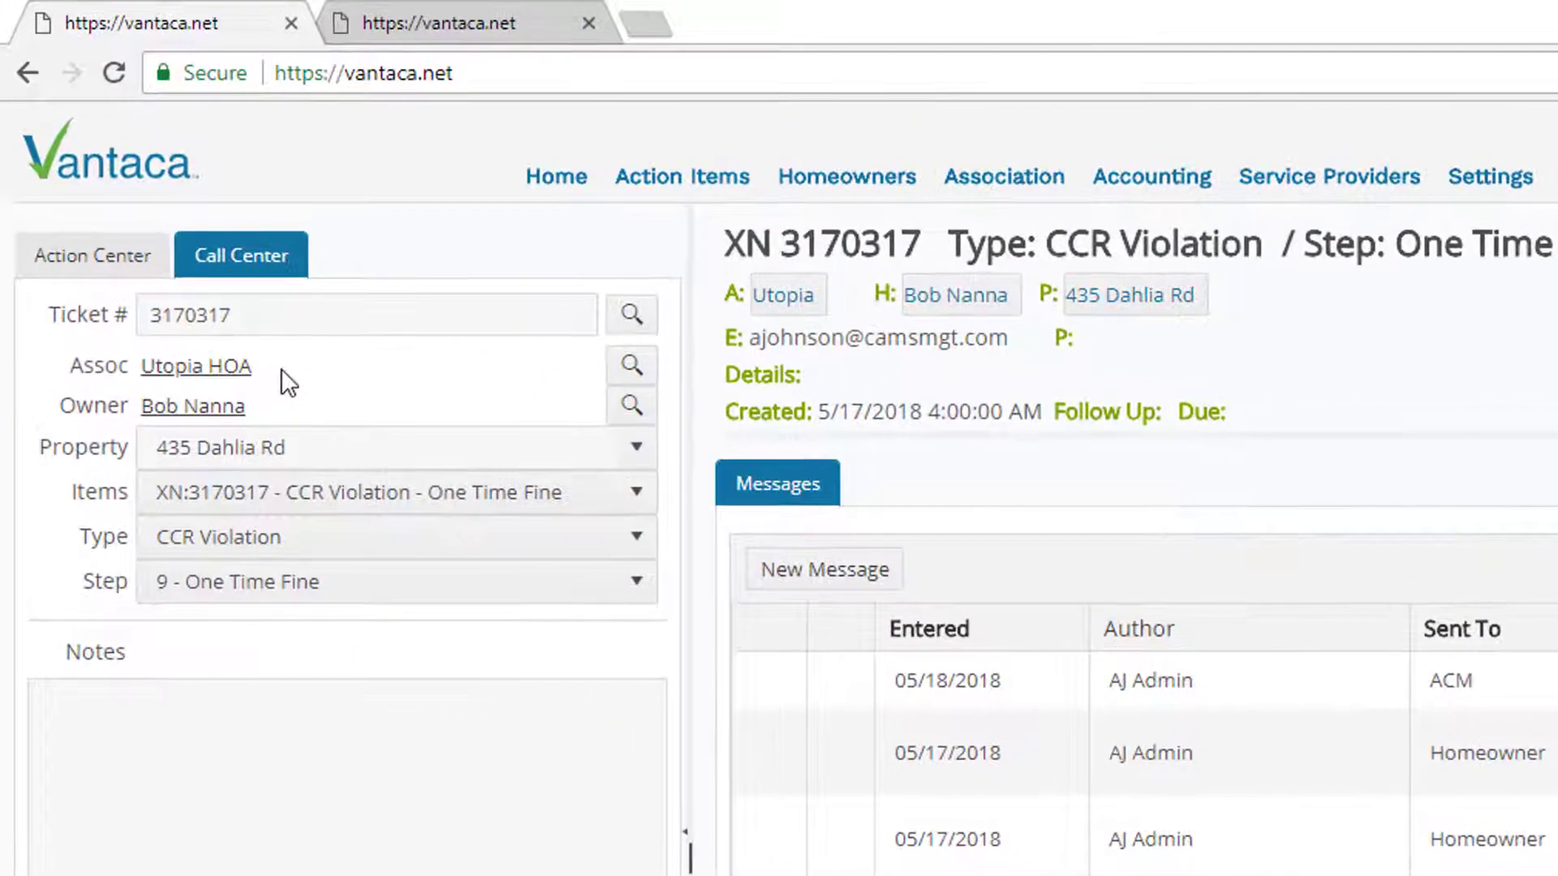
mouse_move(289, 414)
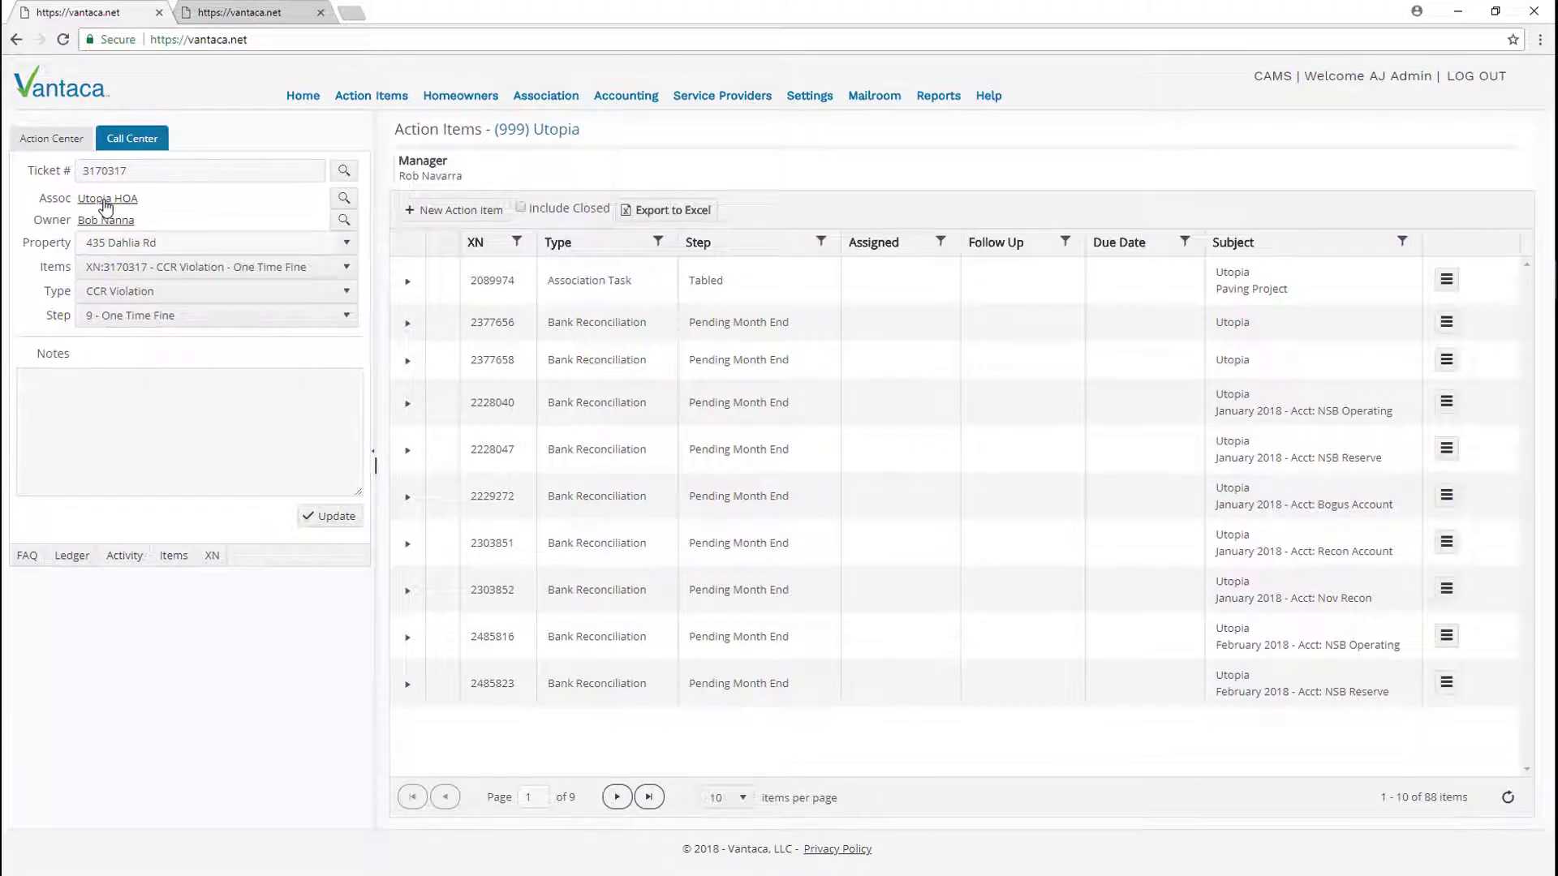
click(545, 96)
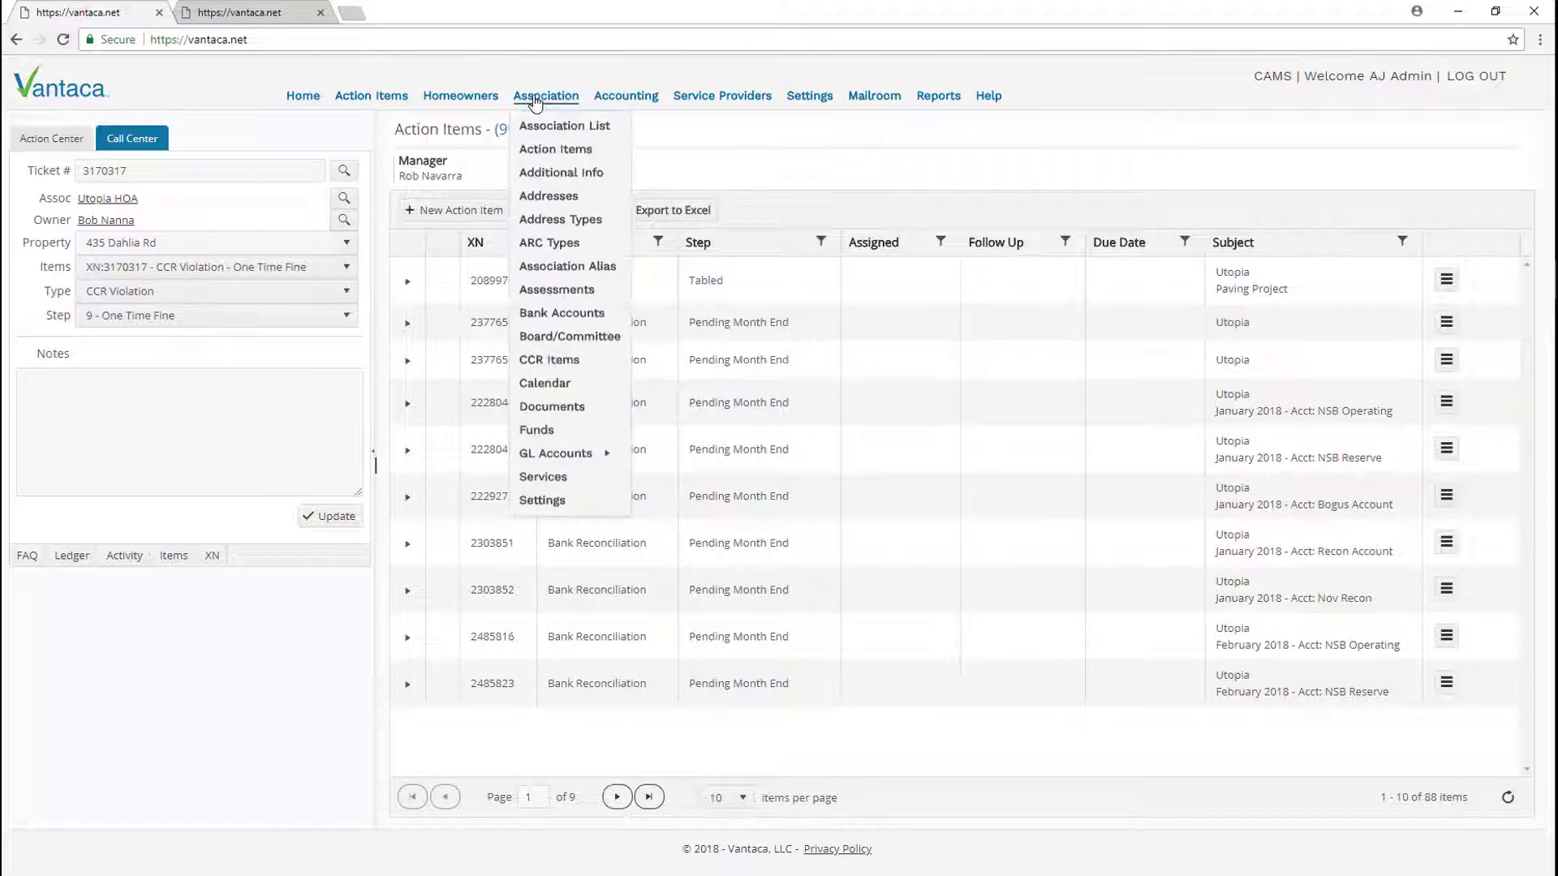
mouse_move(556, 289)
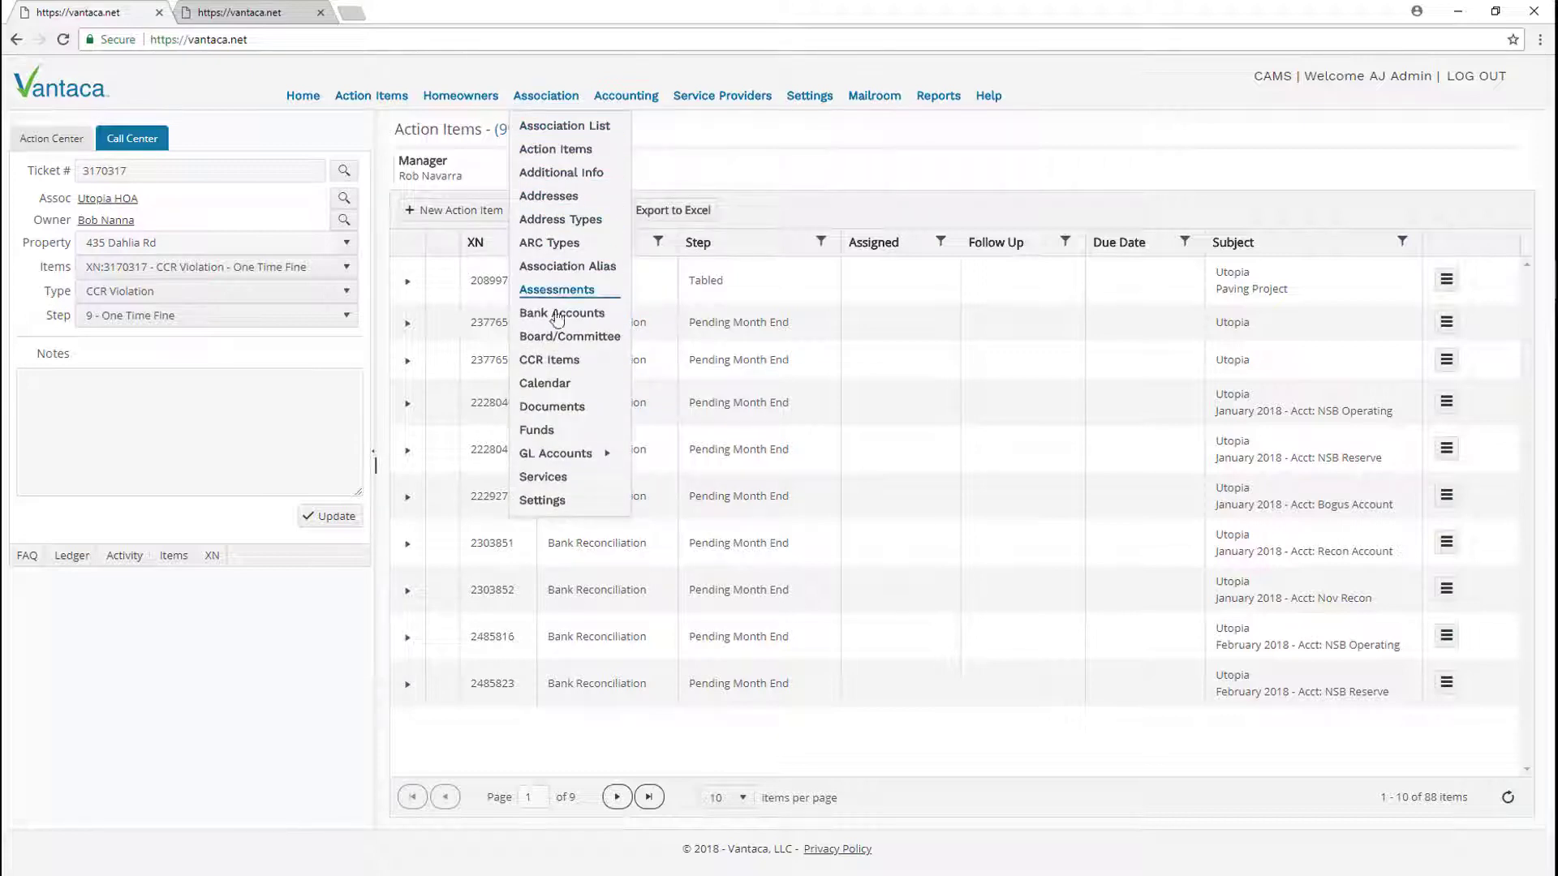
mouse_move(570, 336)
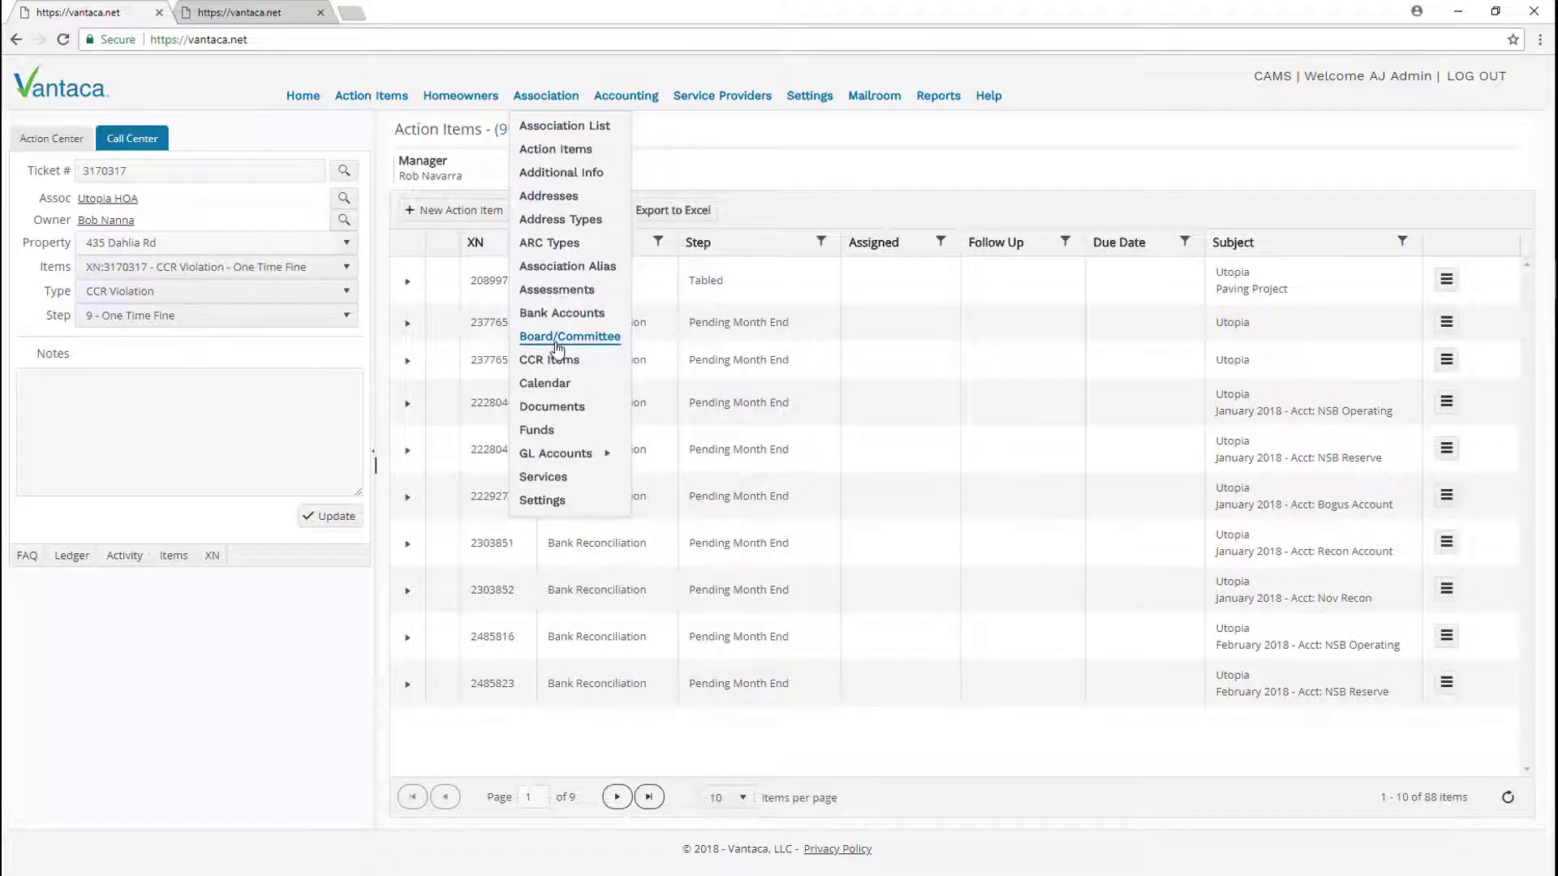
click(569, 336)
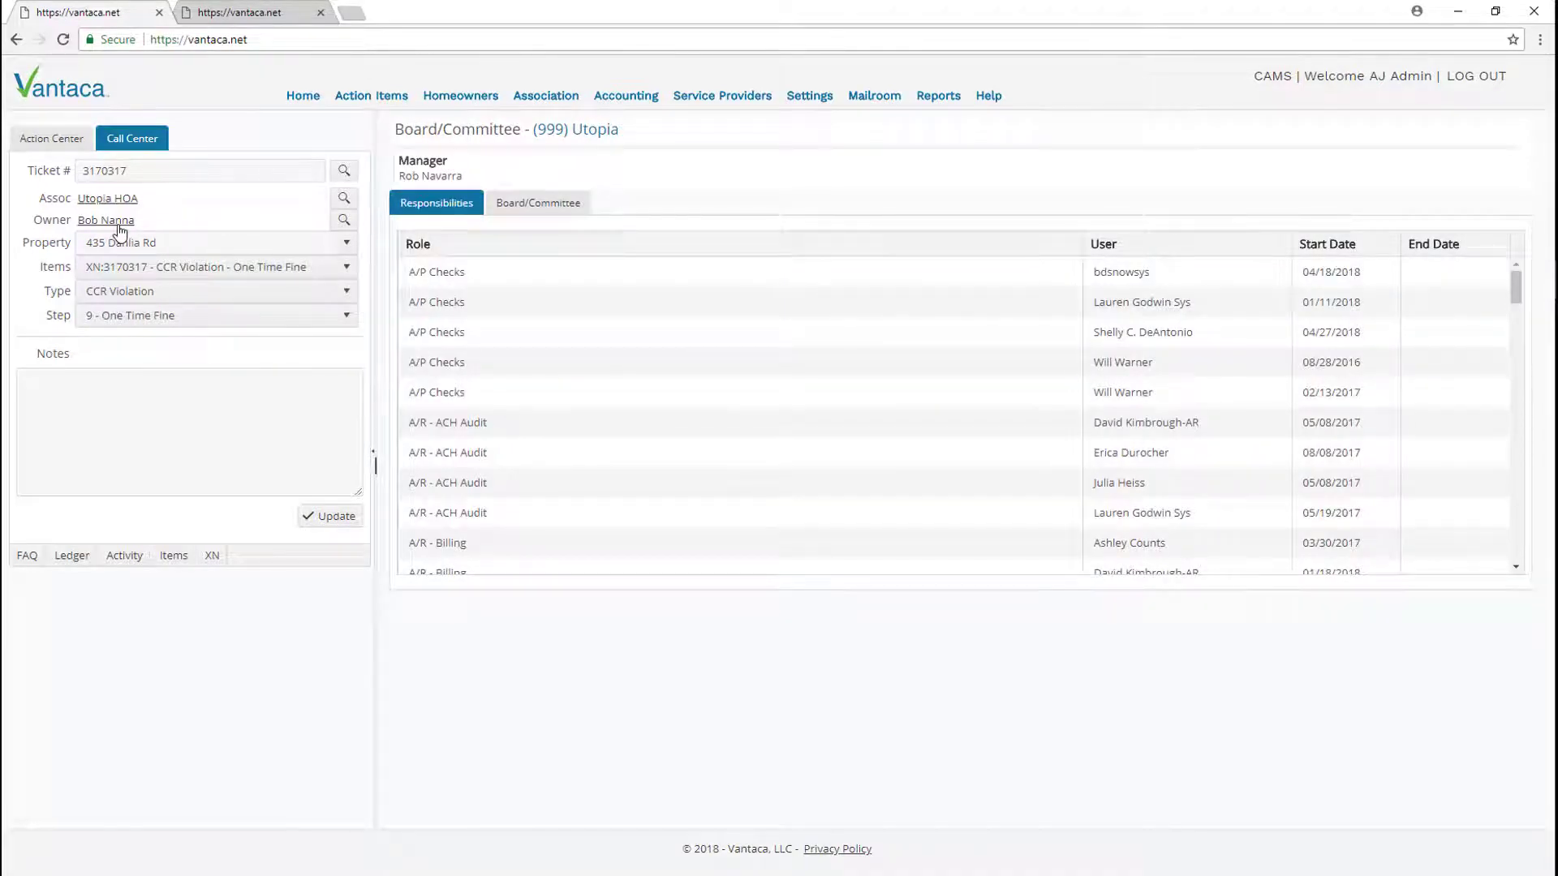
click(105, 219)
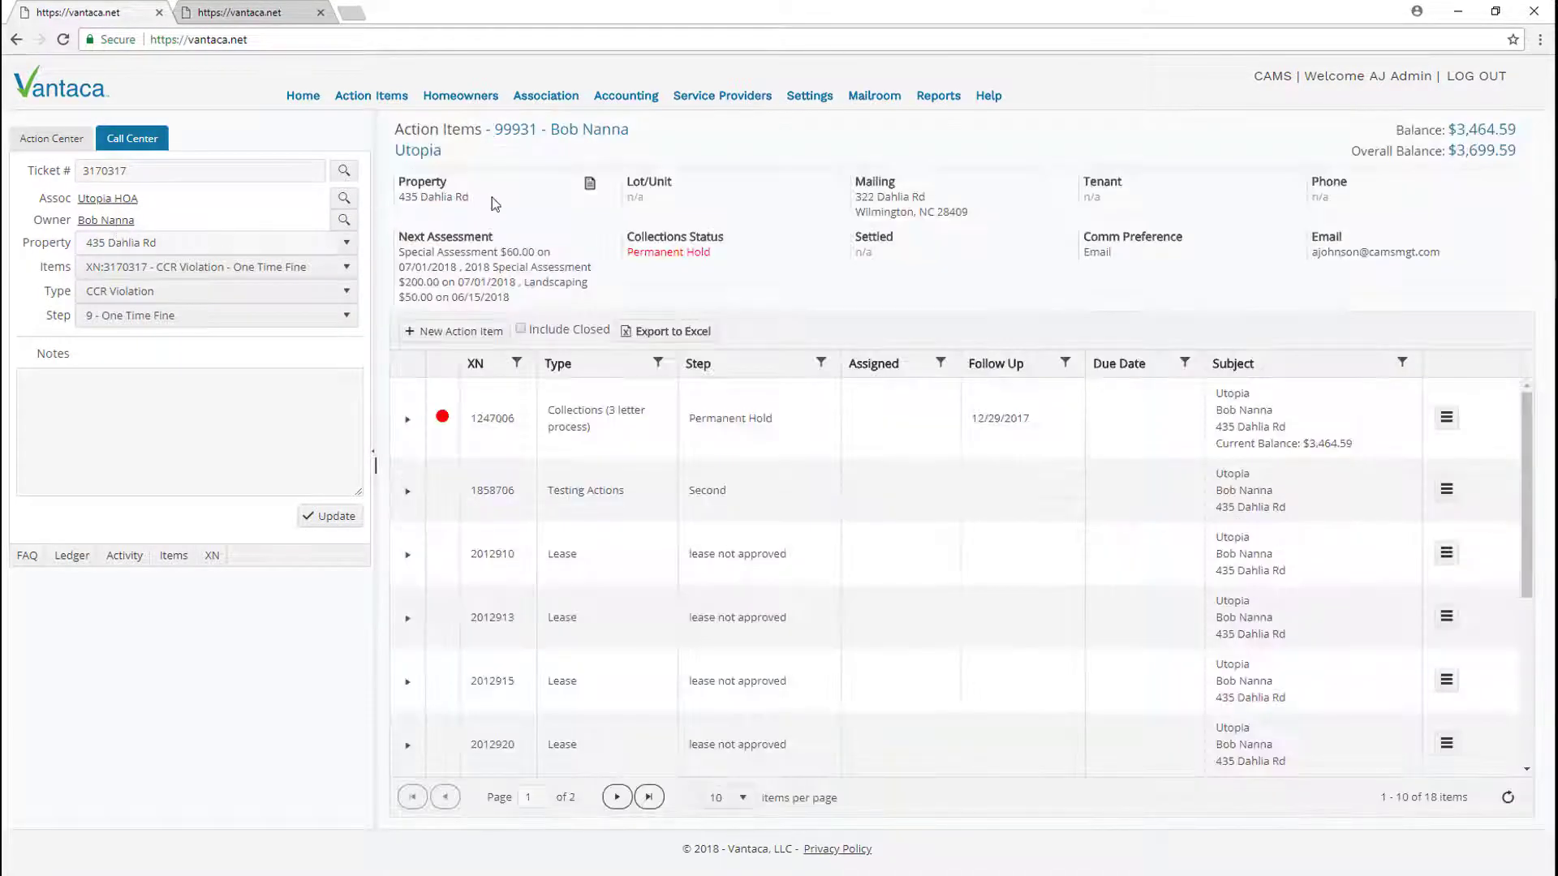
click(292, 96)
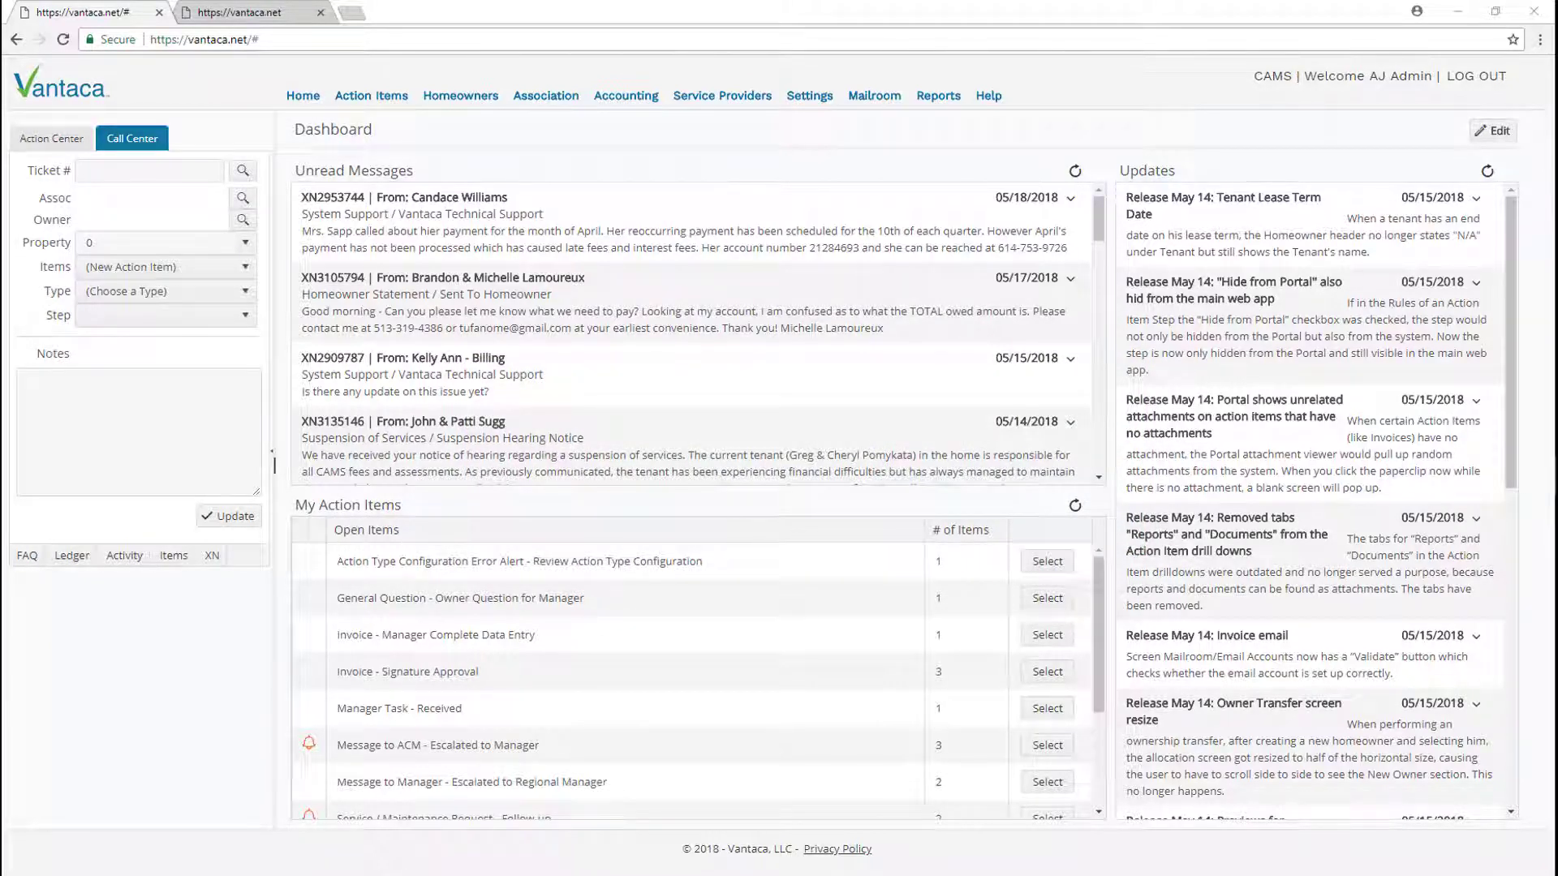
mouse_move(281, 424)
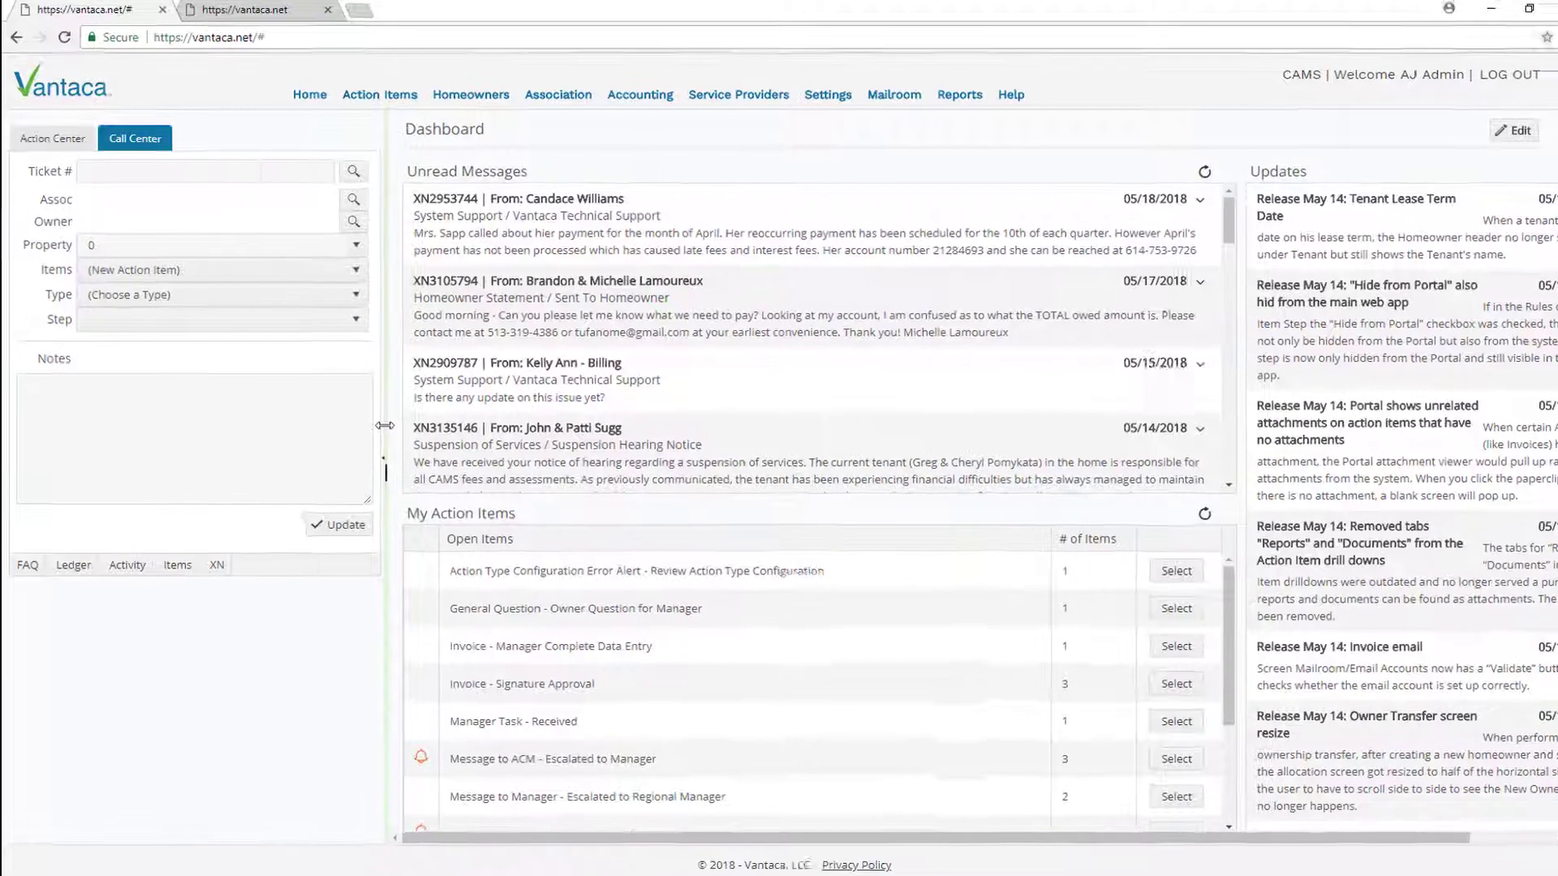
key(ctrl+plus)
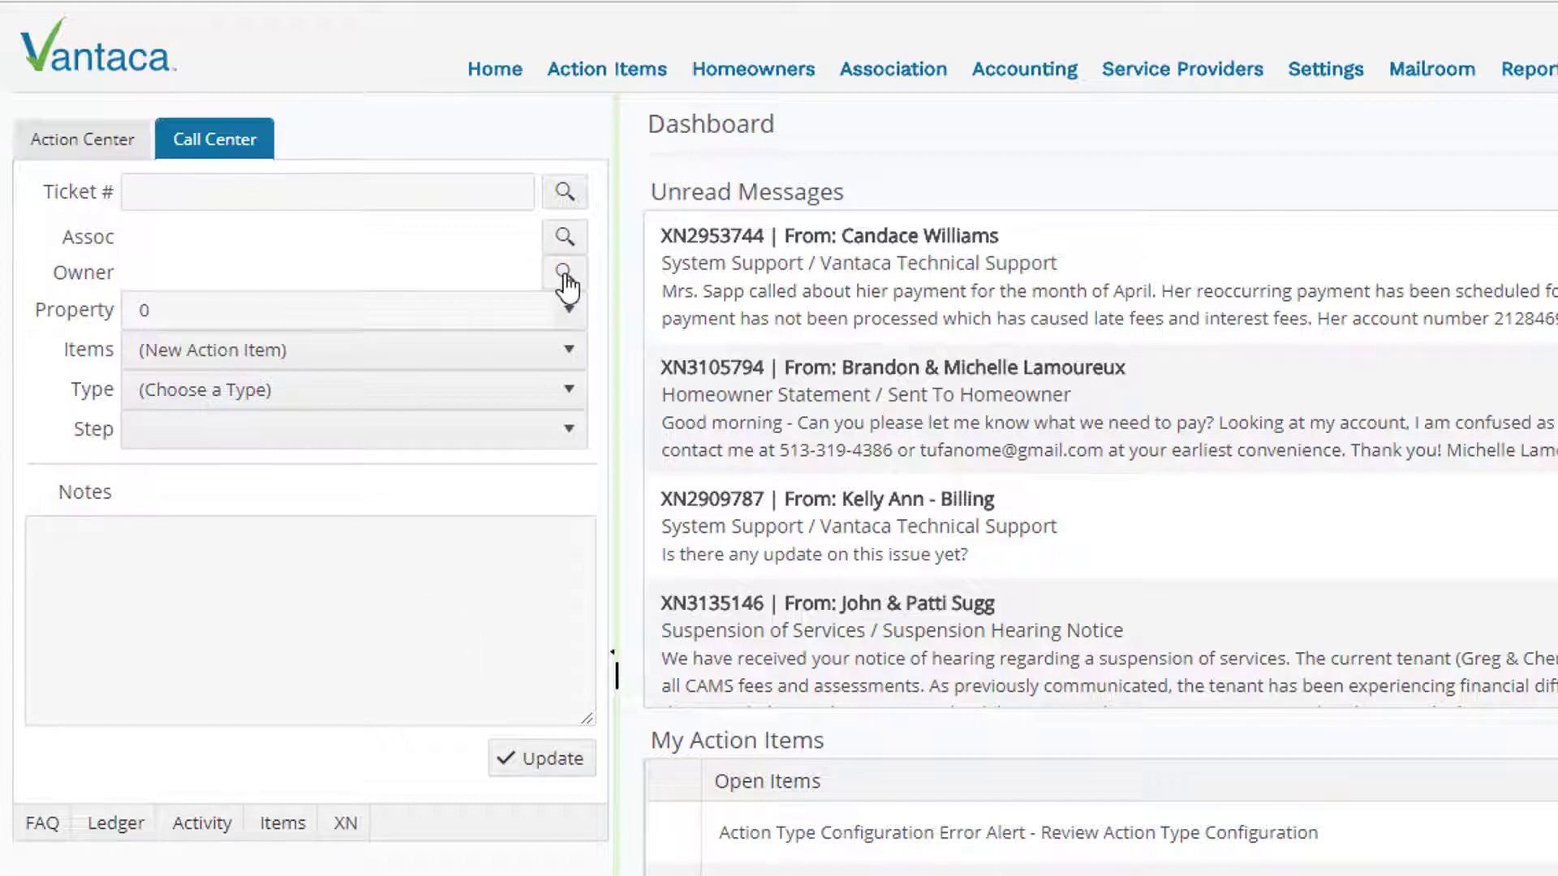
click(564, 273)
text(utopia)
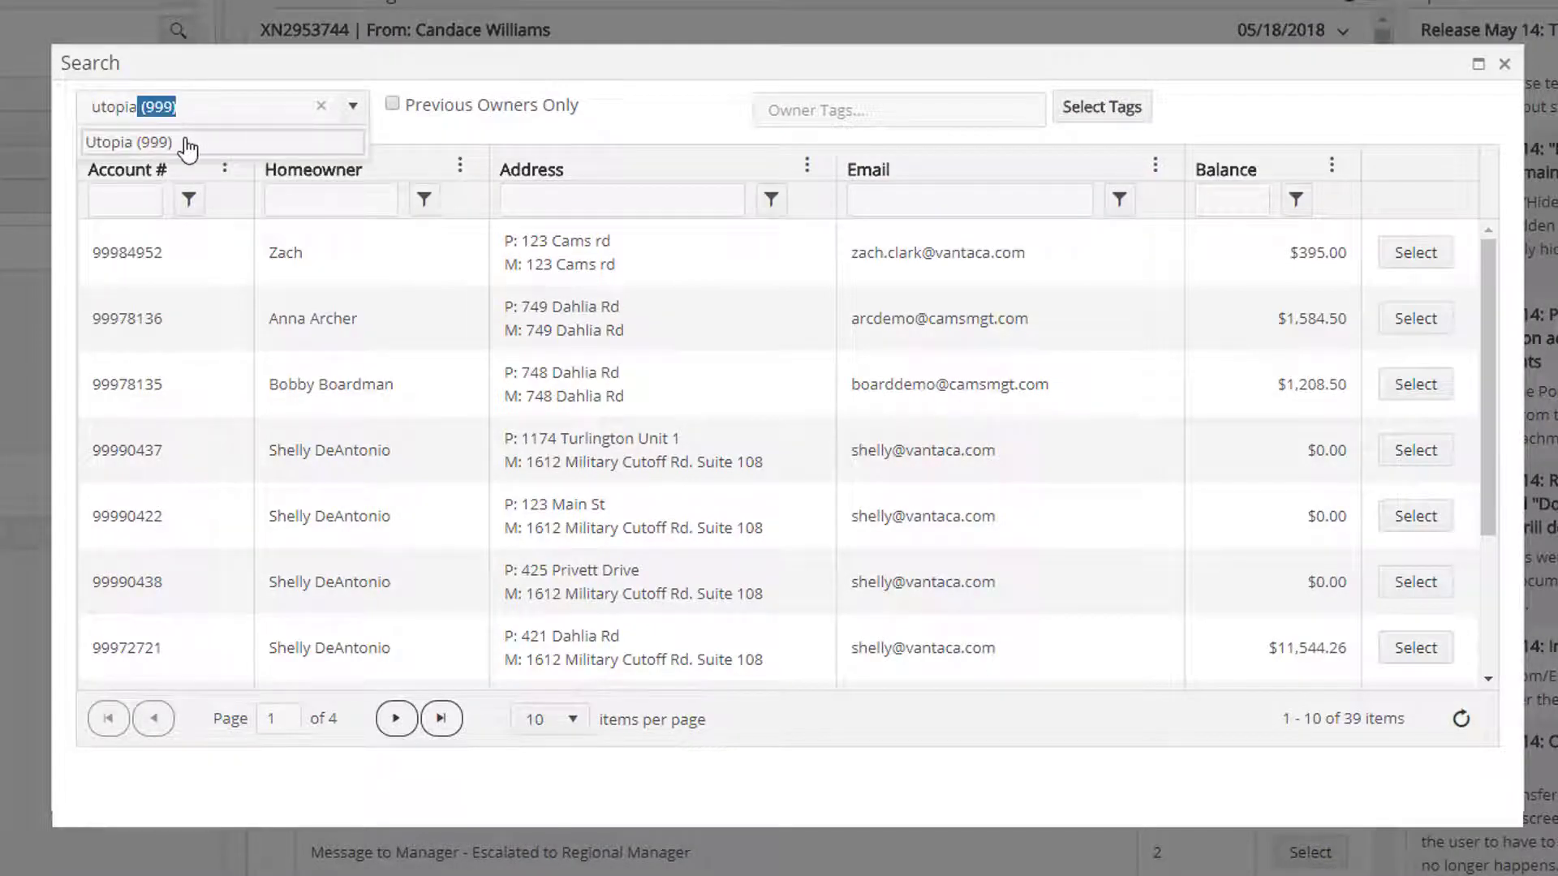
click(127, 143)
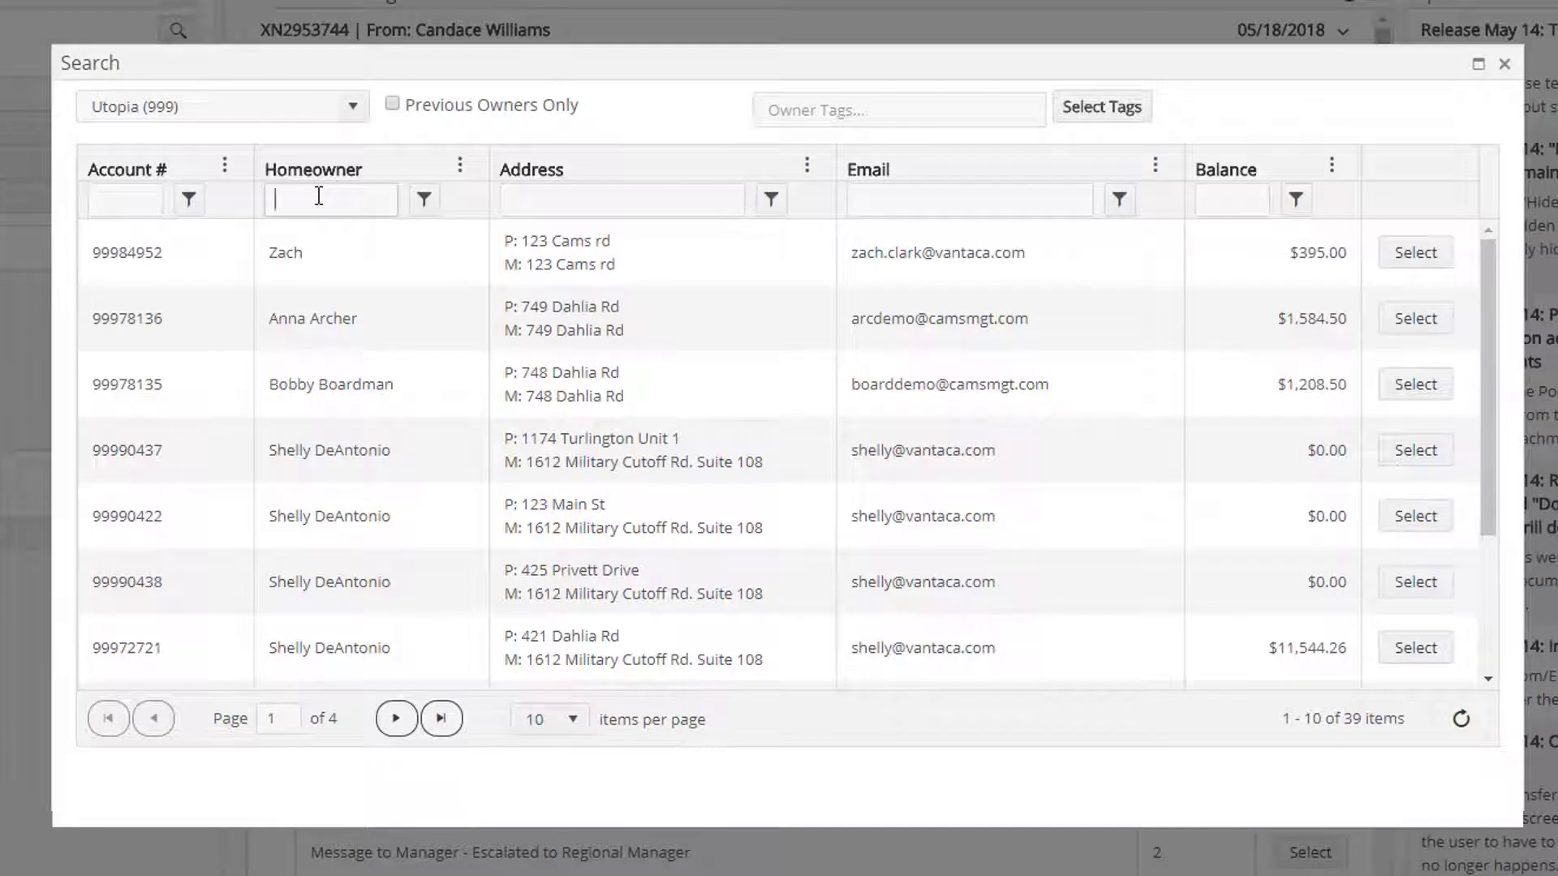
text(nanna)
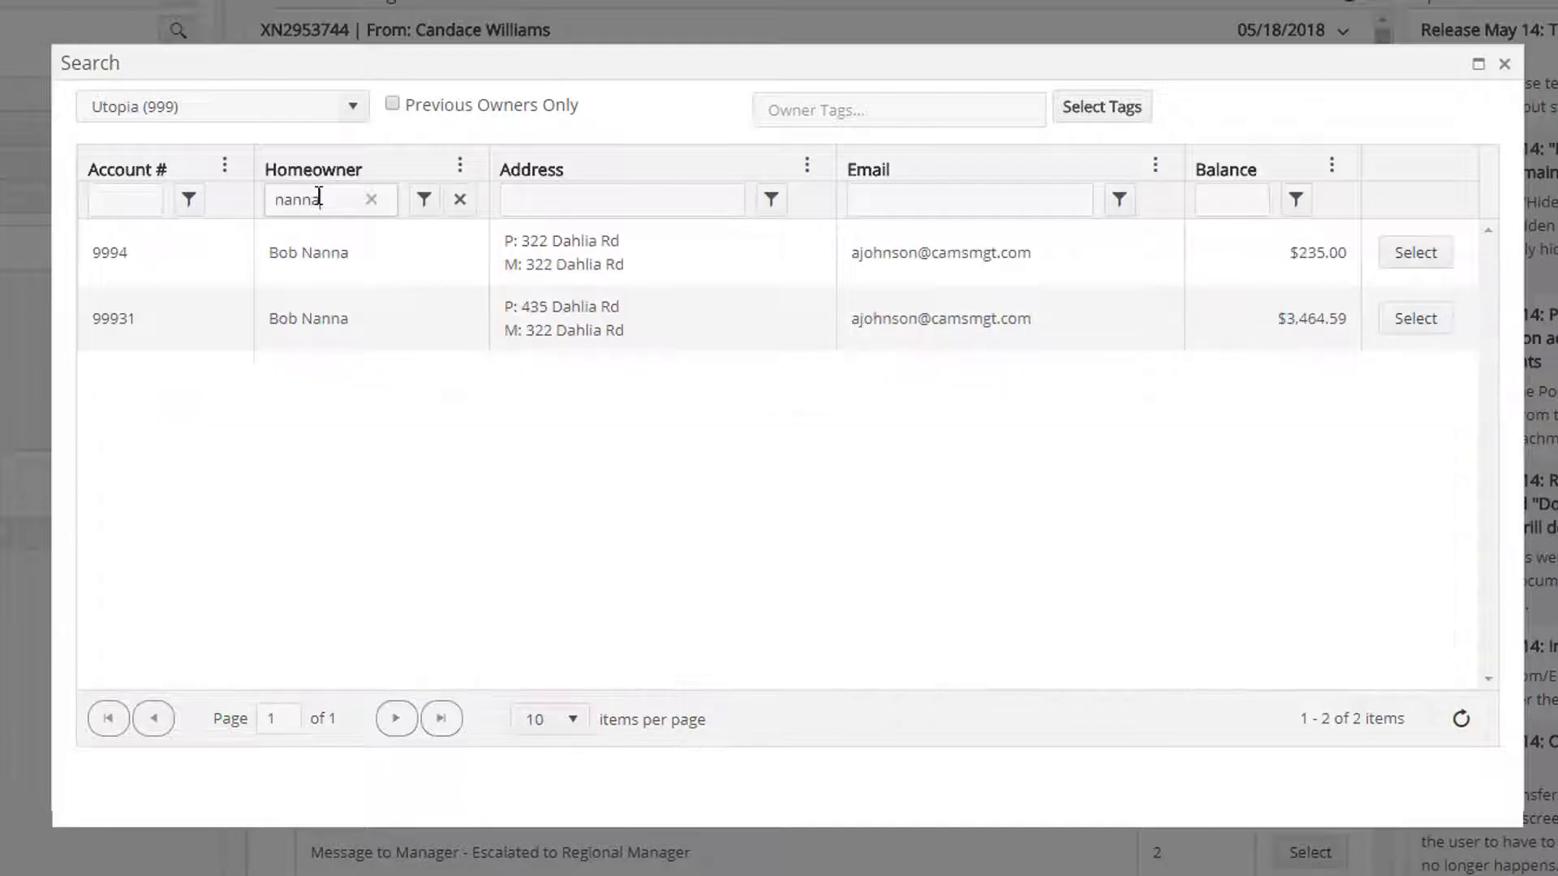
click(1506, 63)
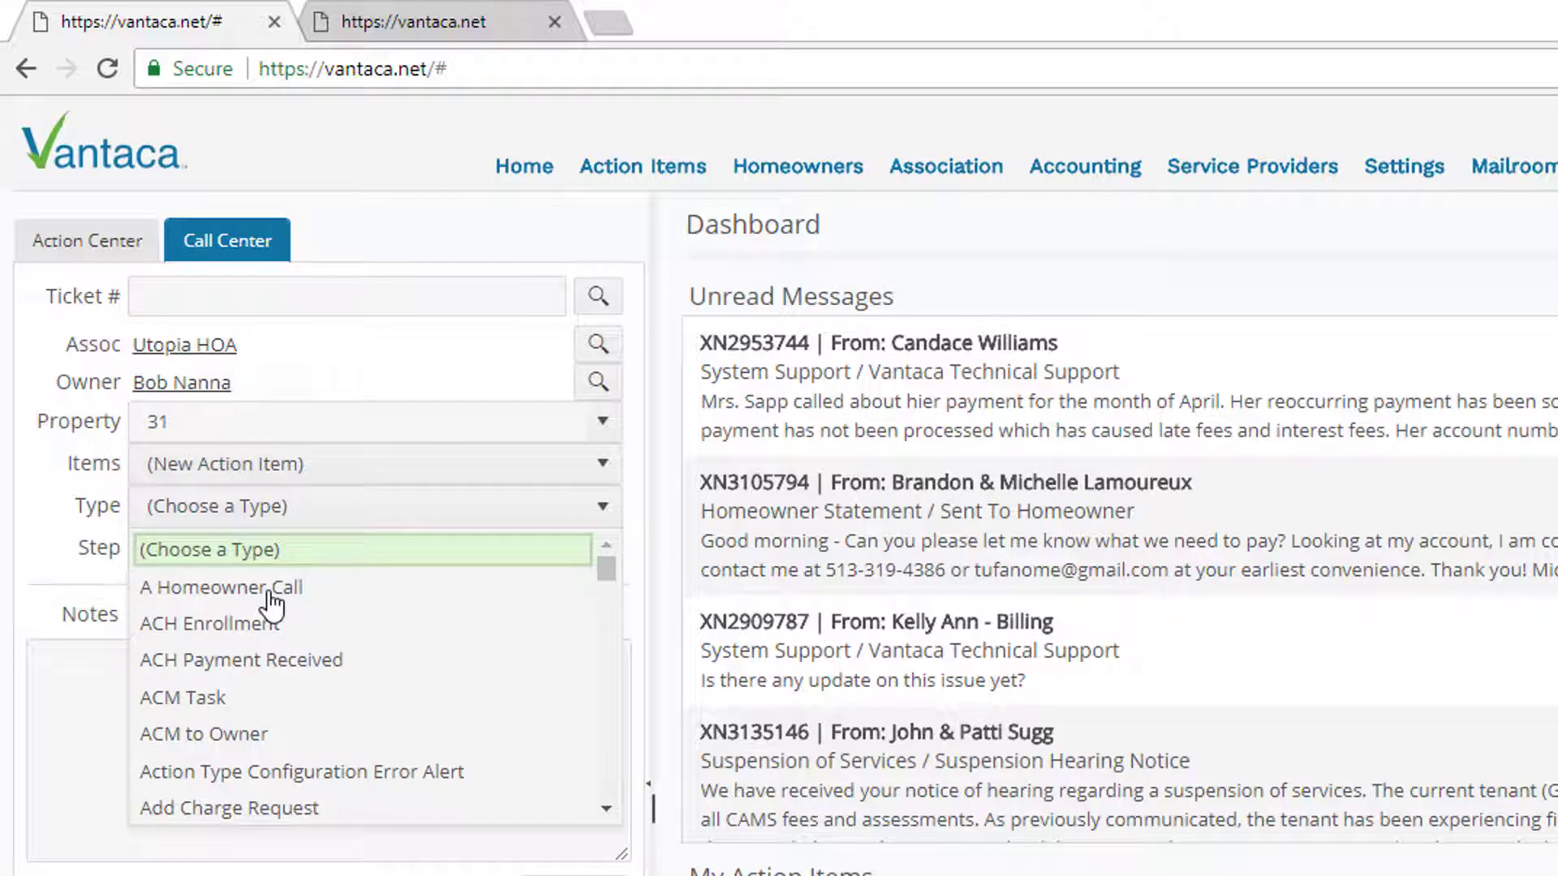
click(220, 588)
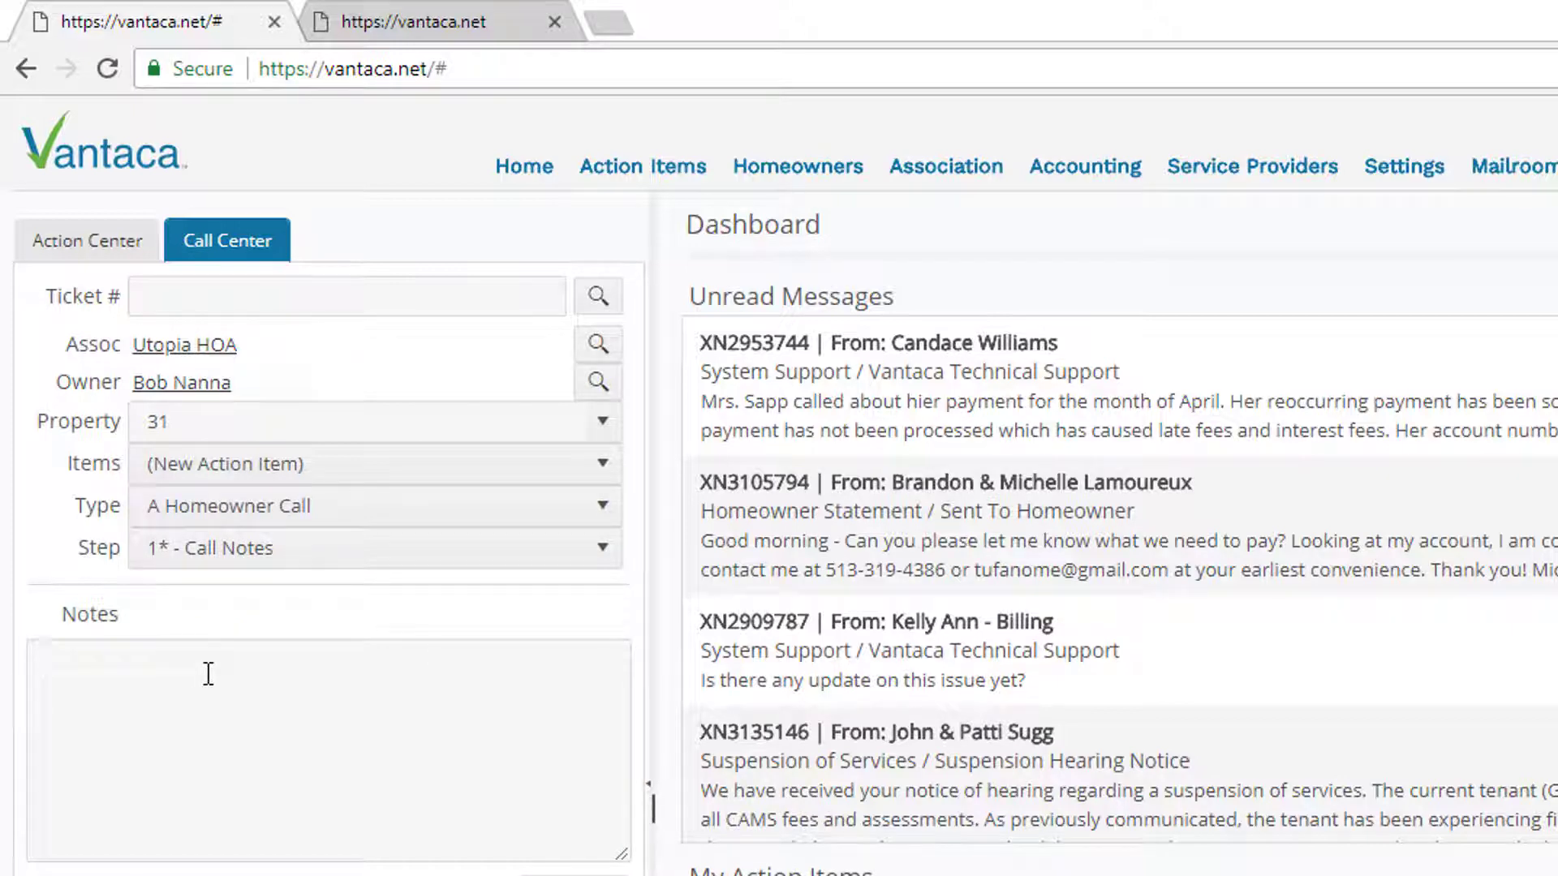
text(Bob nanna)
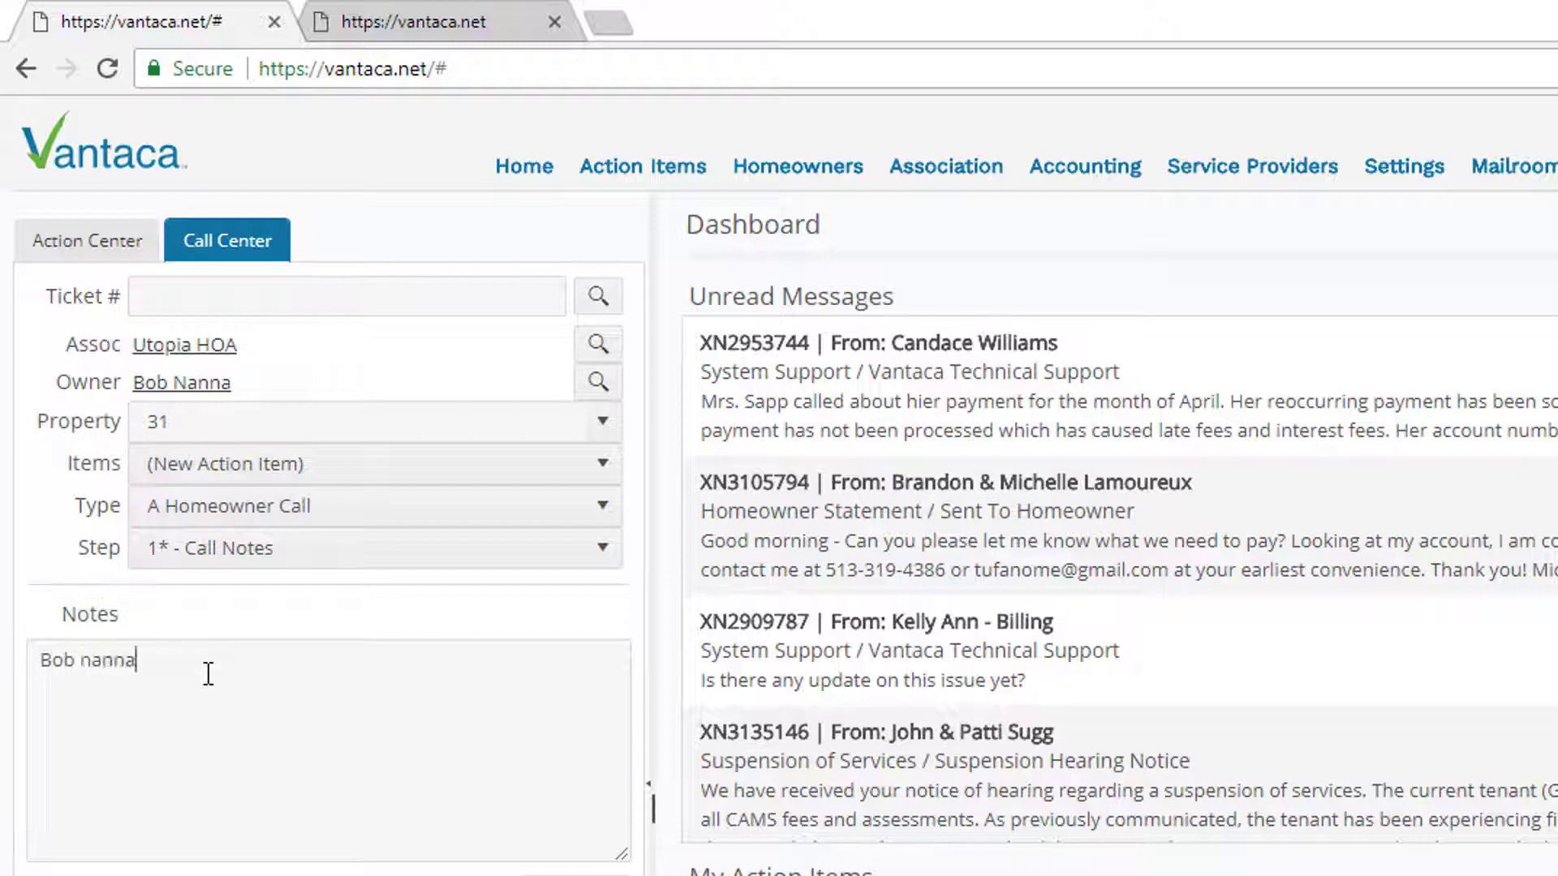
text(called regardi)
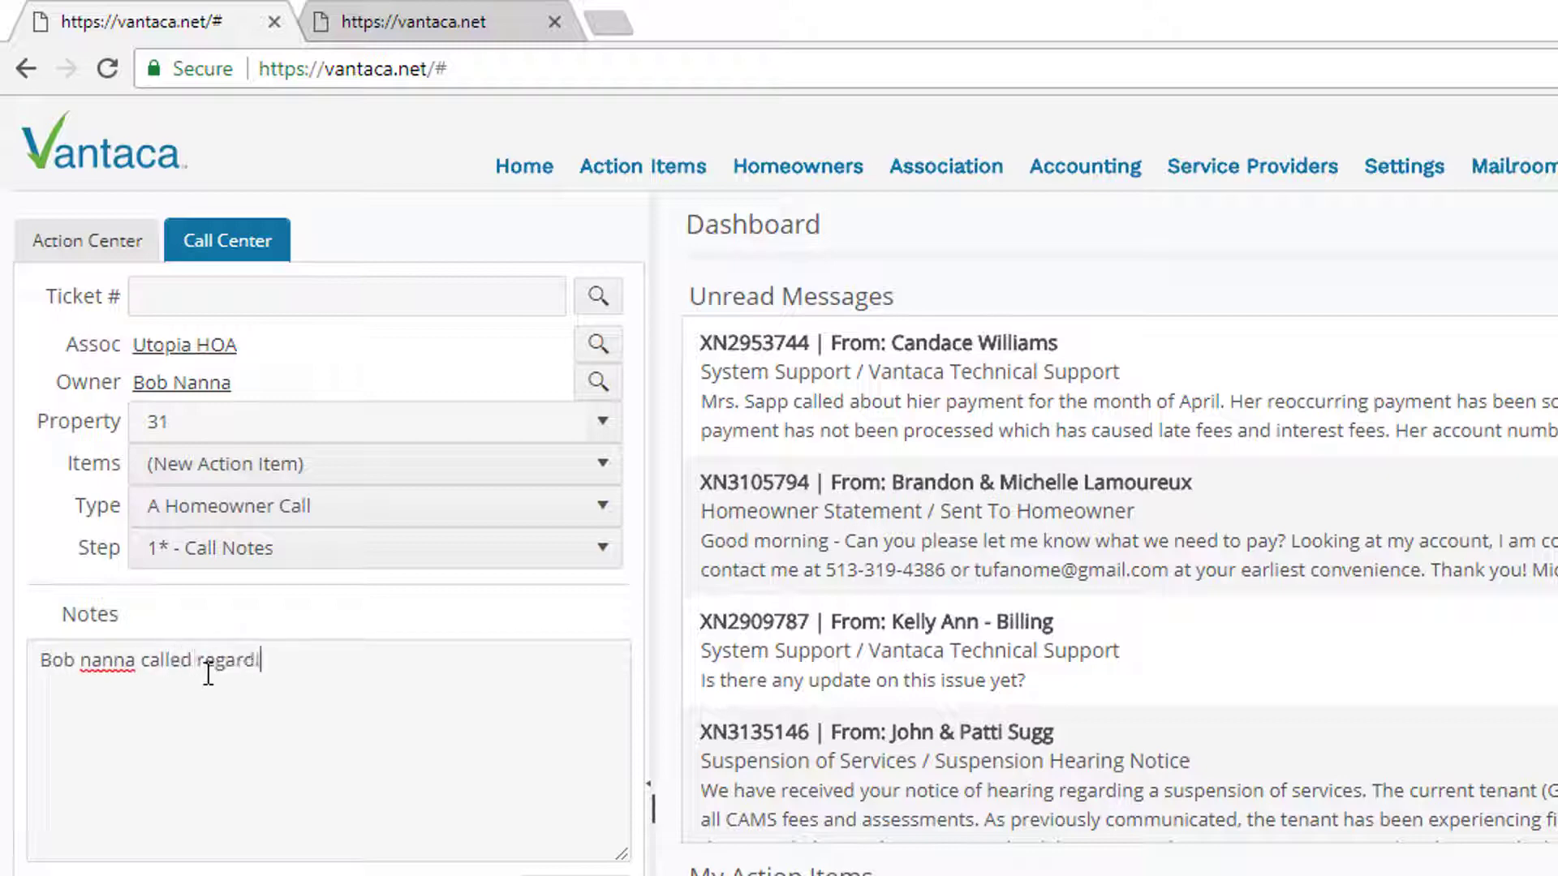
text(ng a missed call)
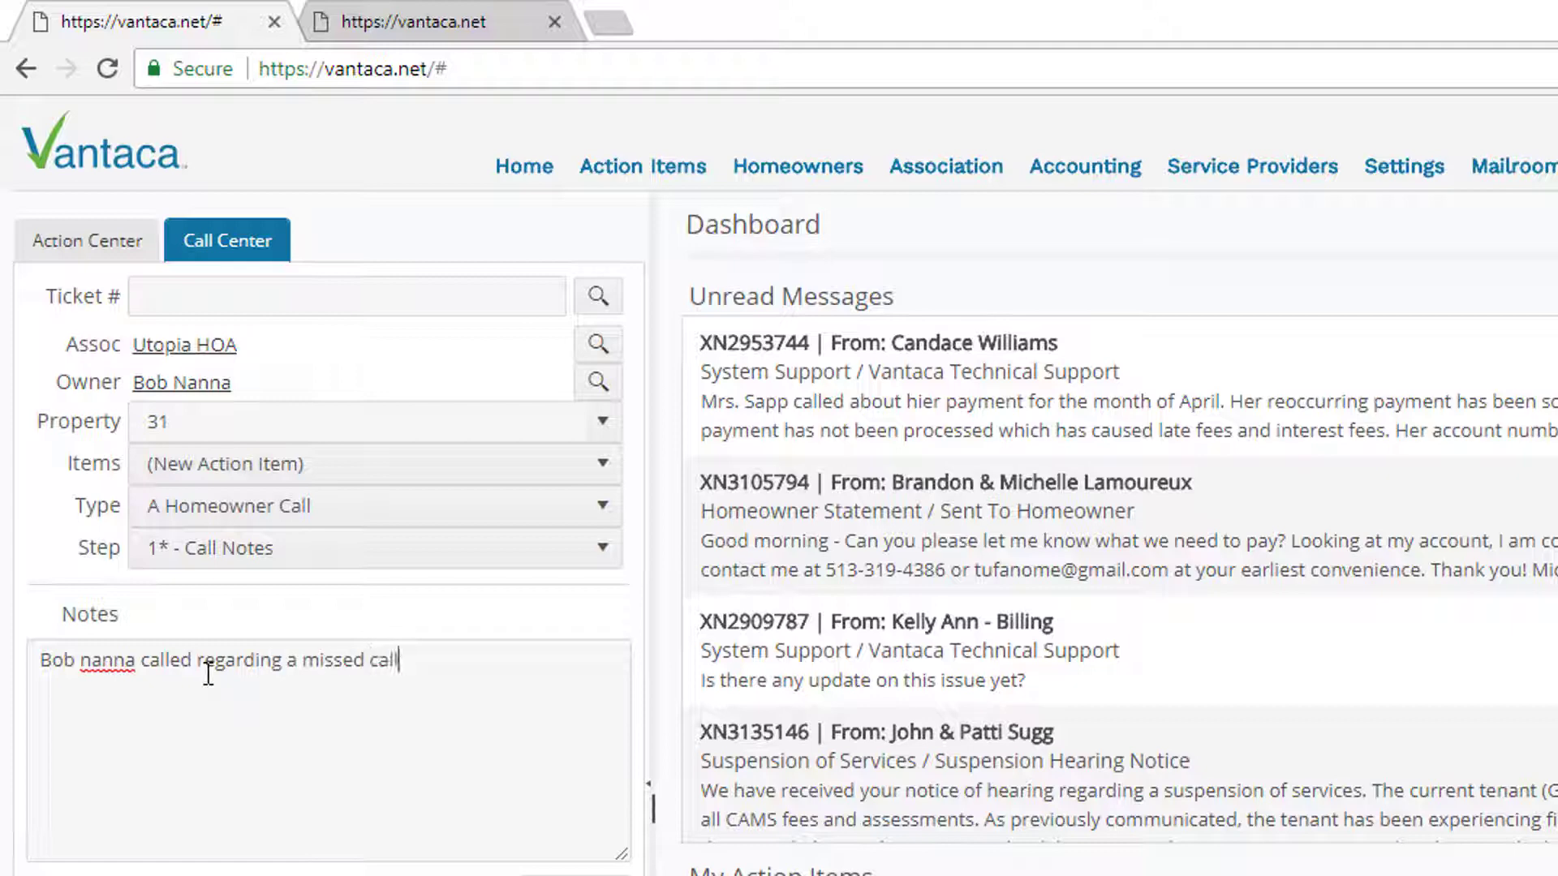
text(from manager.)
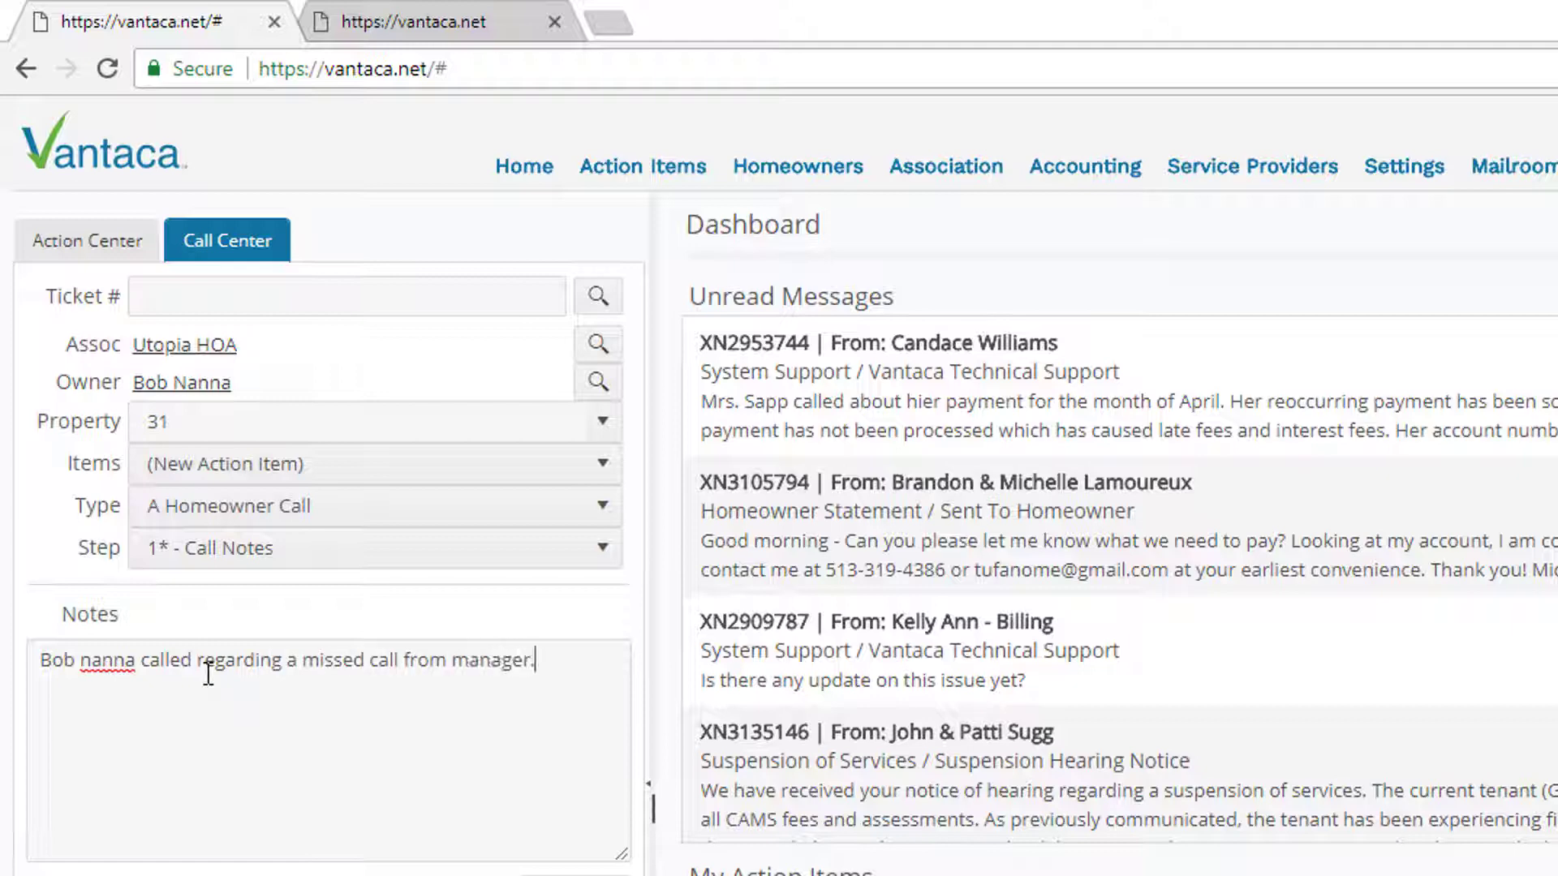
mouse_move(238, 612)
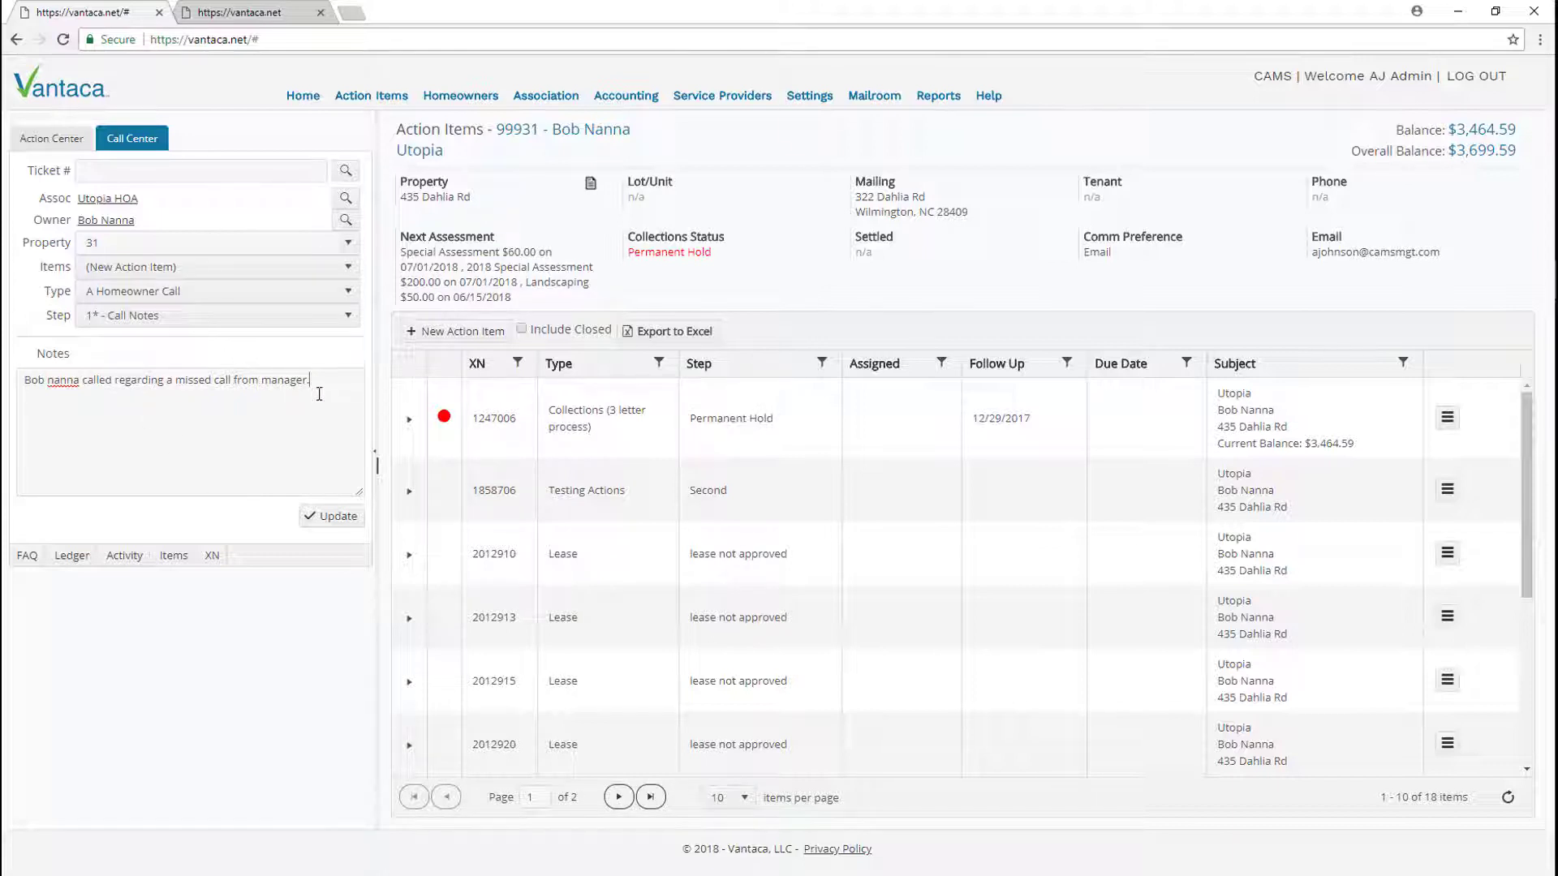
mouse_move(310, 521)
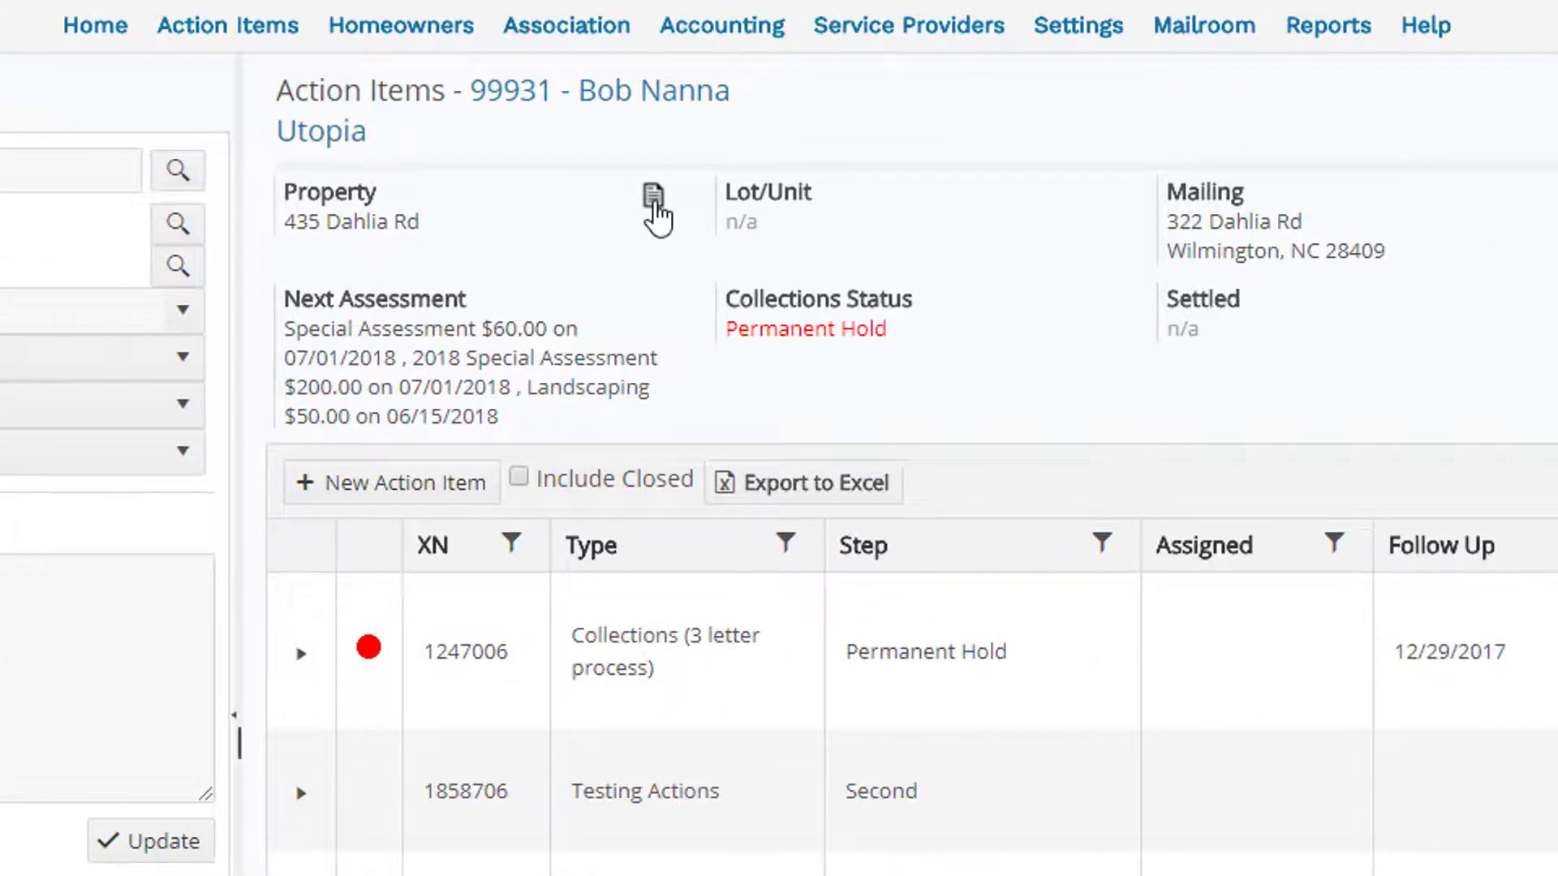
click(653, 210)
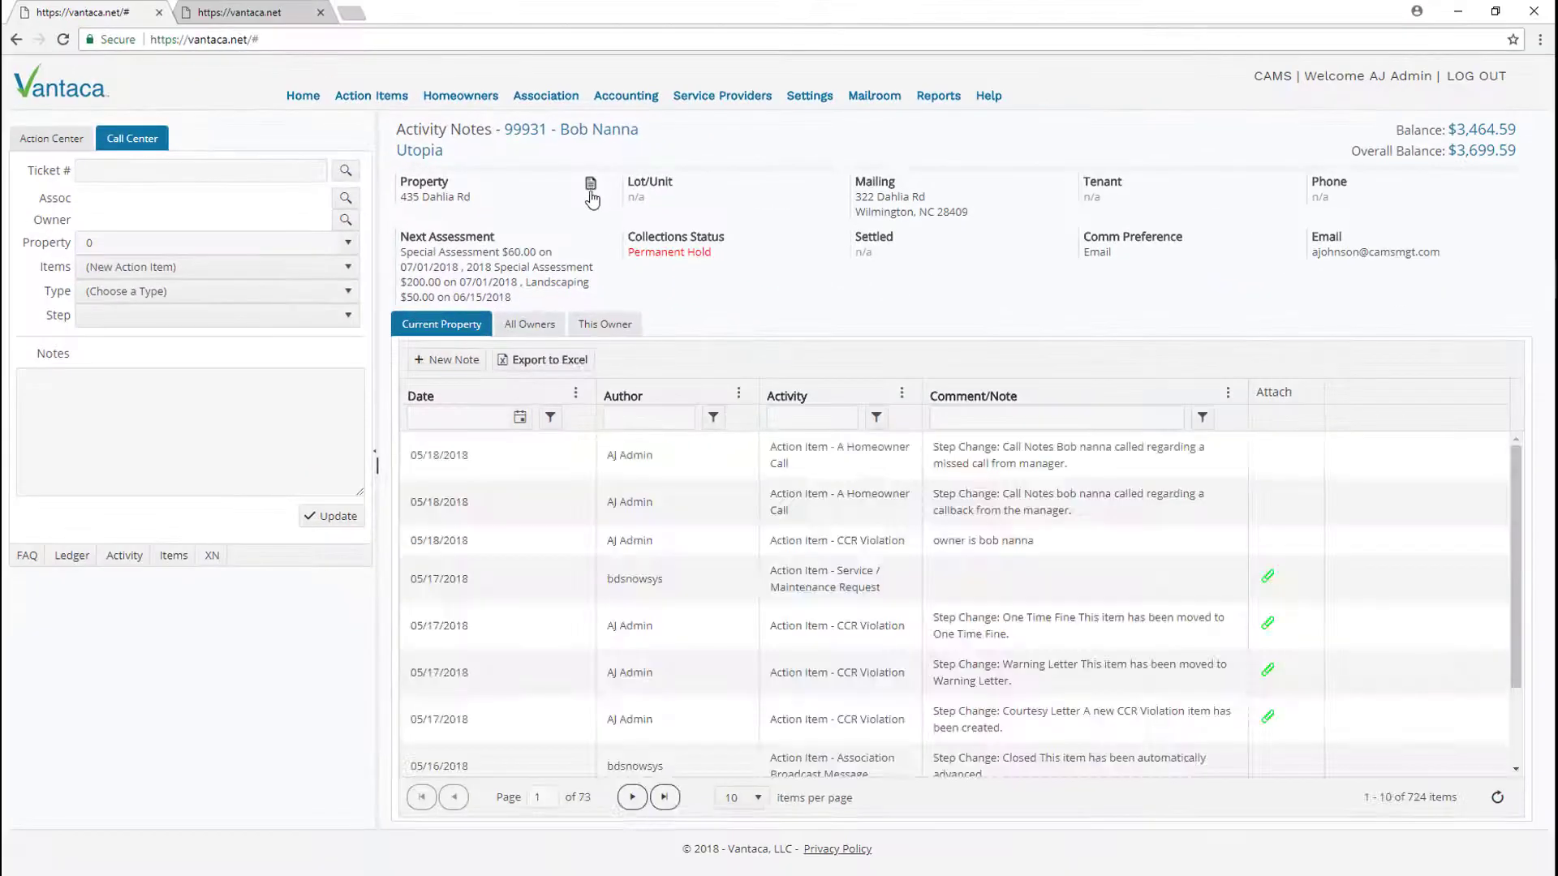